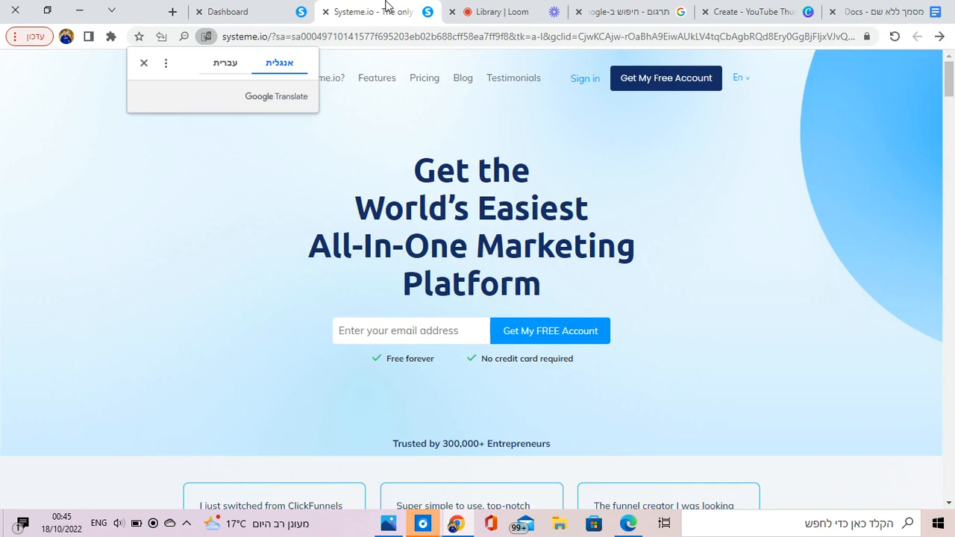
mouse_move(375, 45)
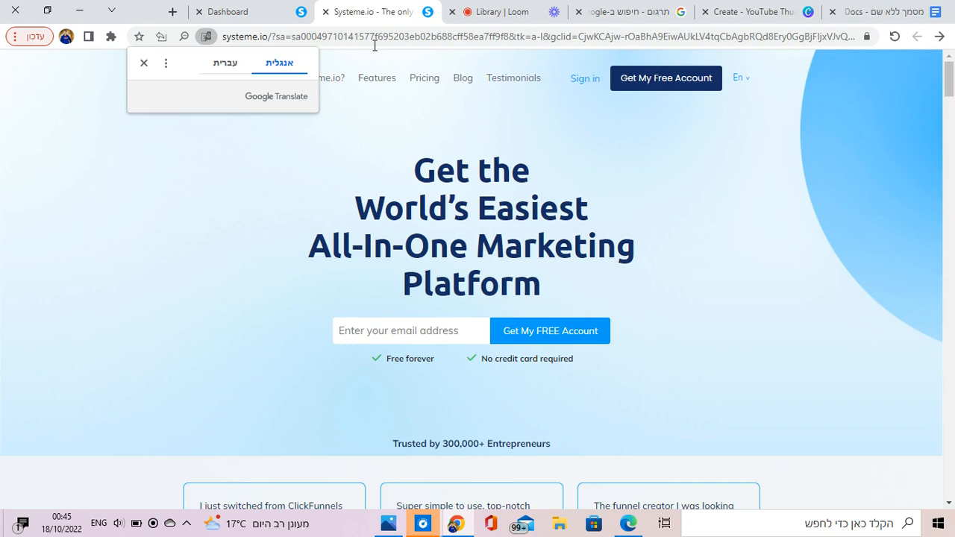
Dismiss the Google Translate offer so the Systeme.io homepage stays in English
click(143, 63)
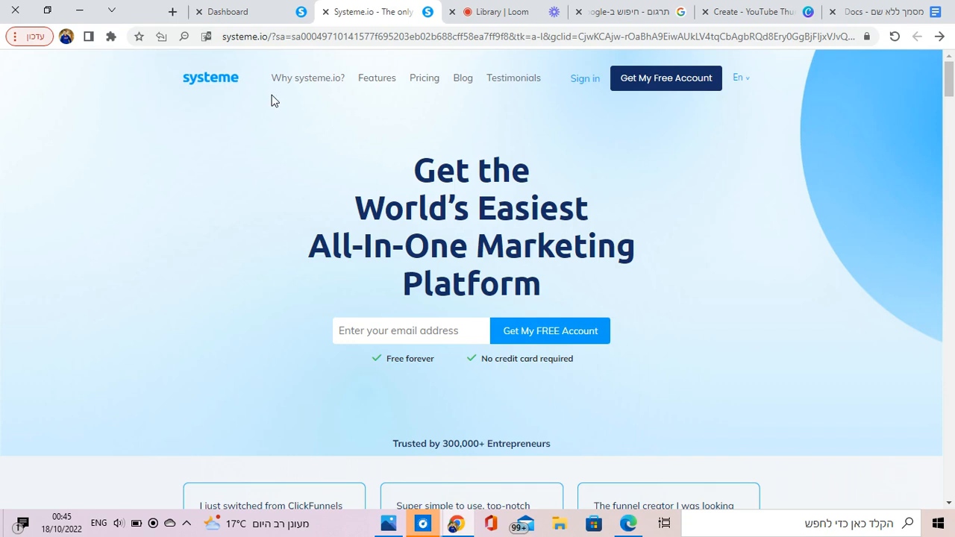
mouse_move(257, 203)
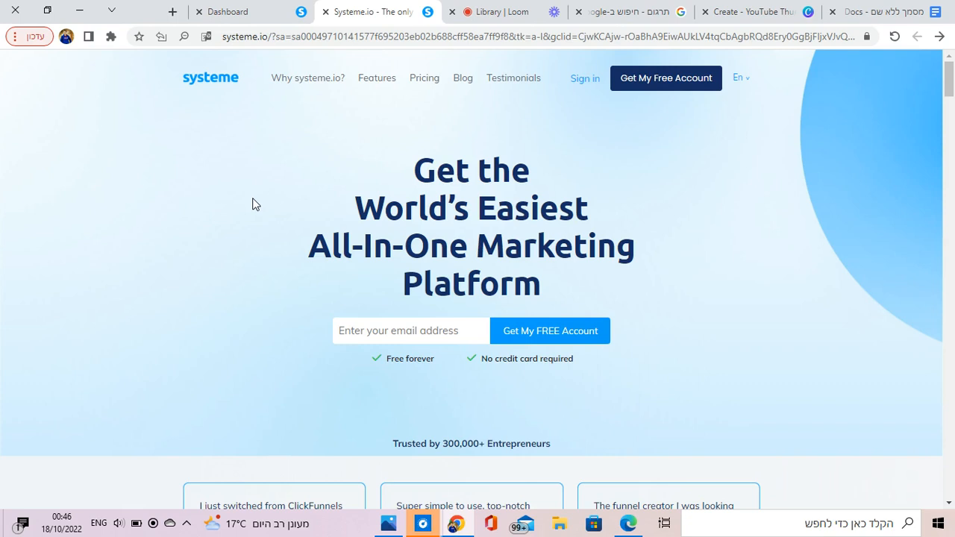
mouse_move(498, 203)
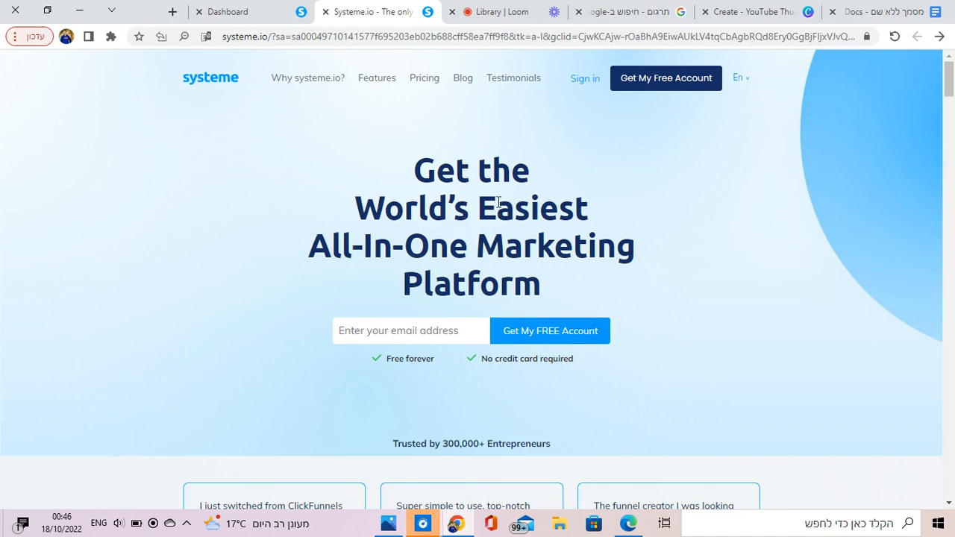
mouse_move(480, 212)
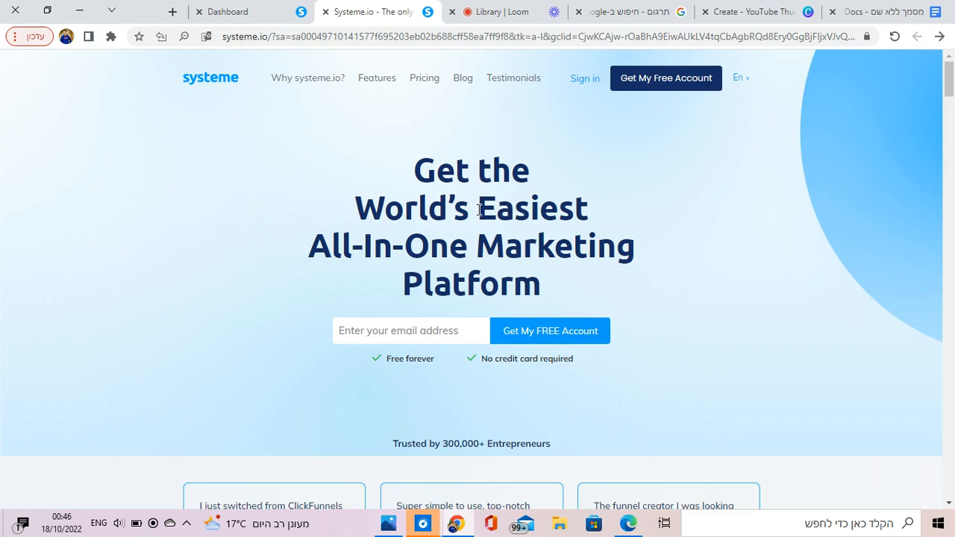
Bring up the account dashboard, glance at the Emails menu and head to Funnels
click(221, 12)
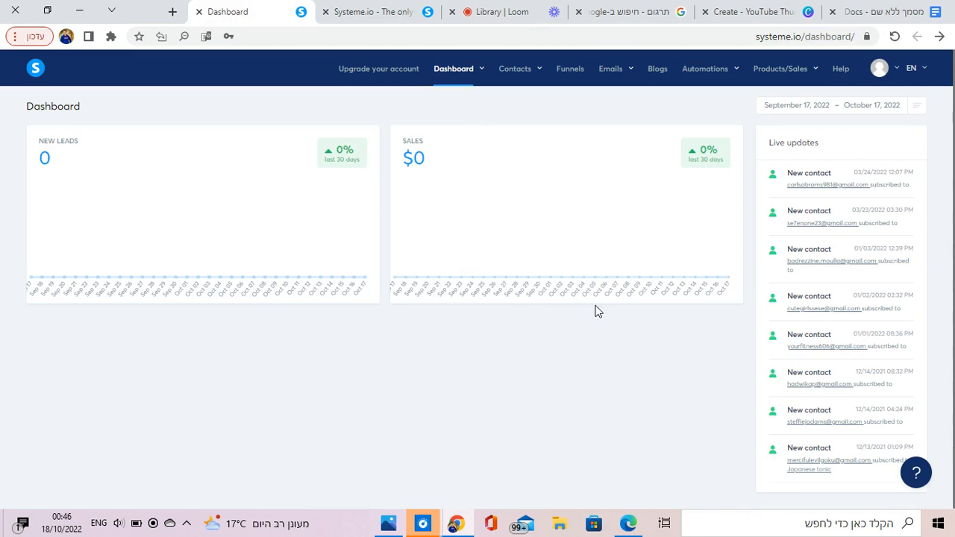
mouse_move(146, 197)
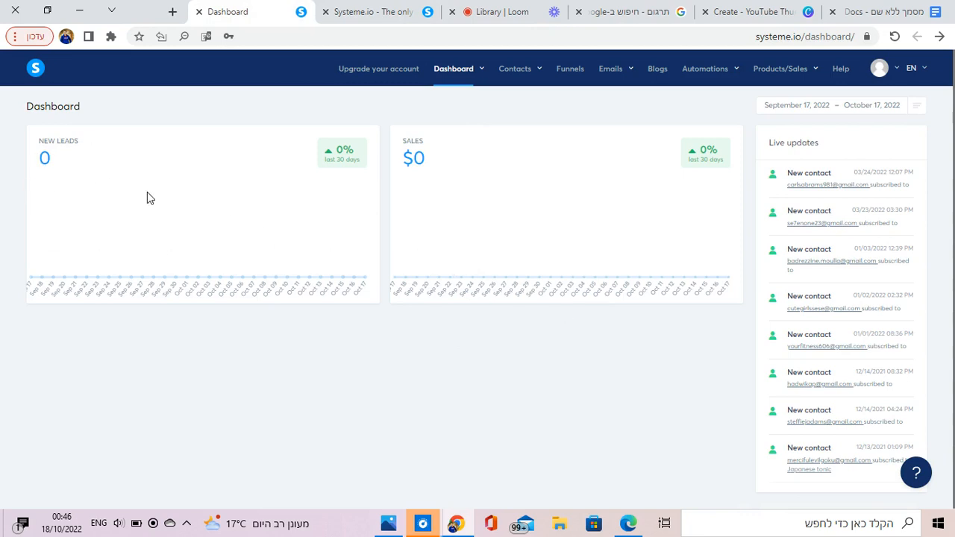
mouse_move(355, 226)
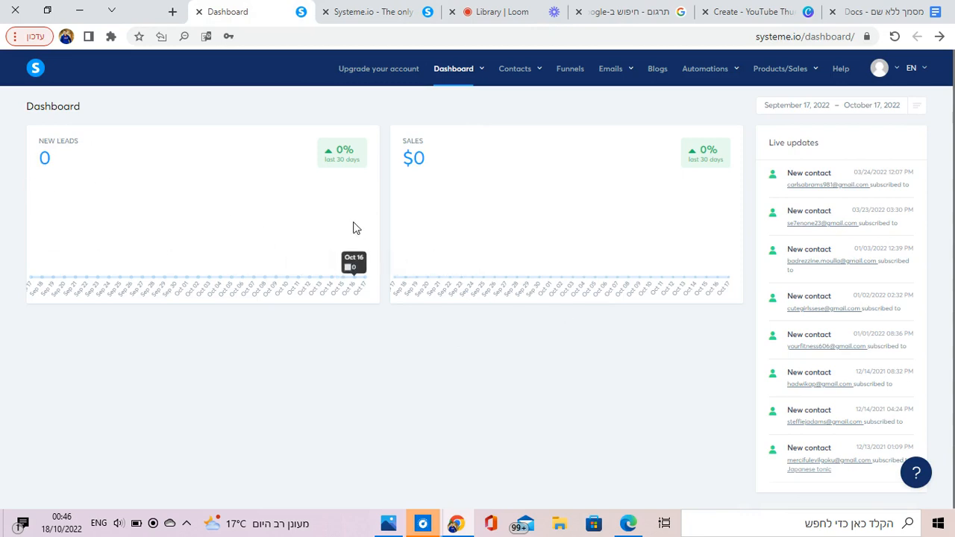
click(610, 69)
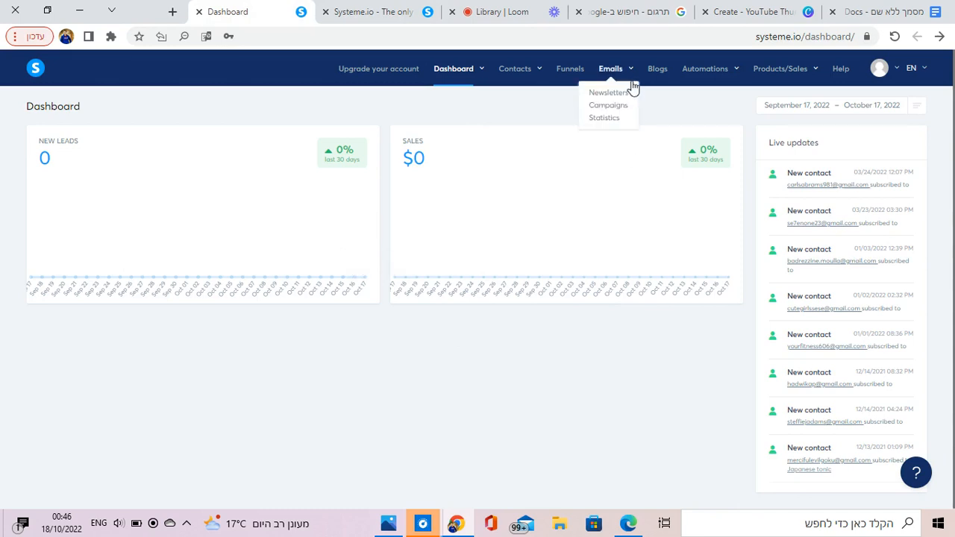
mouse_move(569, 69)
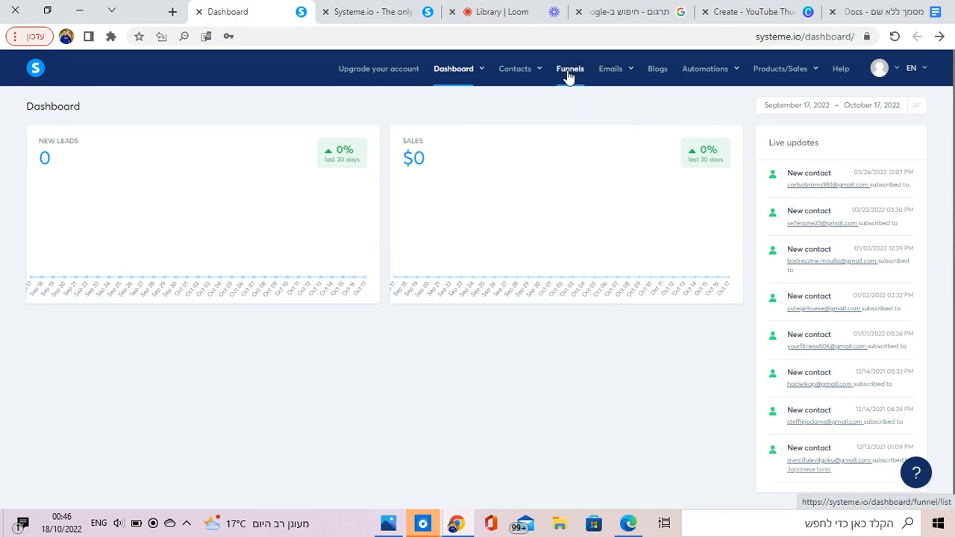
click(569, 68)
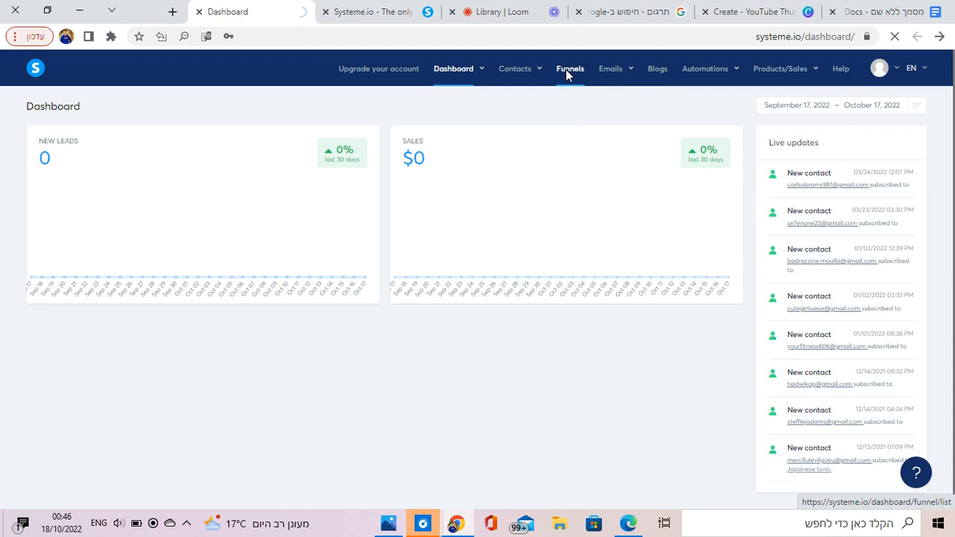
Deactivate the 'okinawa flat belly tonic review' funnel and confirm, leaving 2 active funnels
click(570, 69)
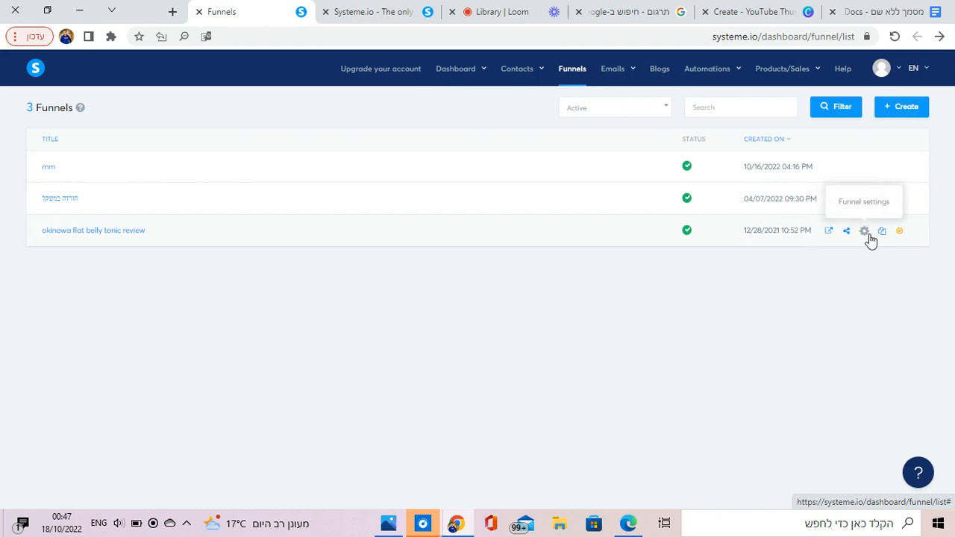
click(686, 230)
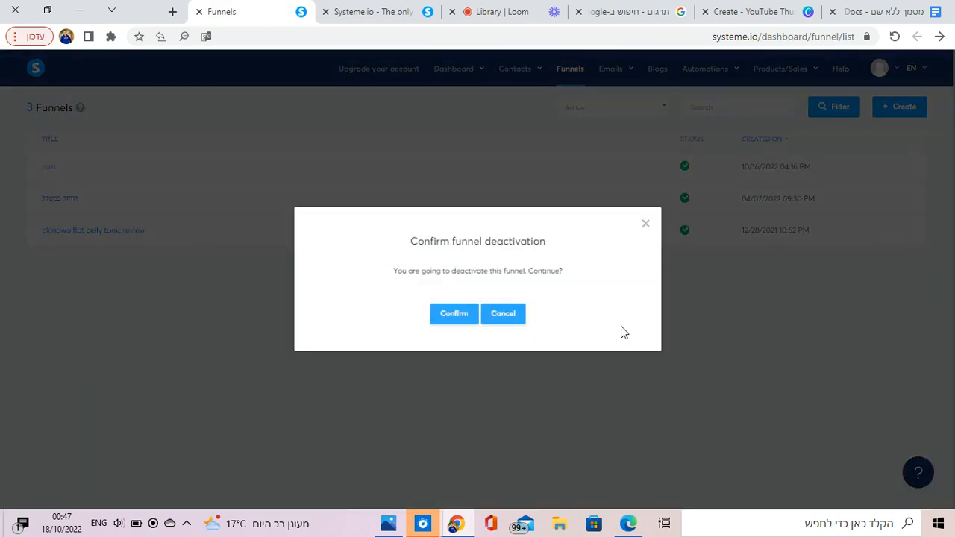
click(454, 314)
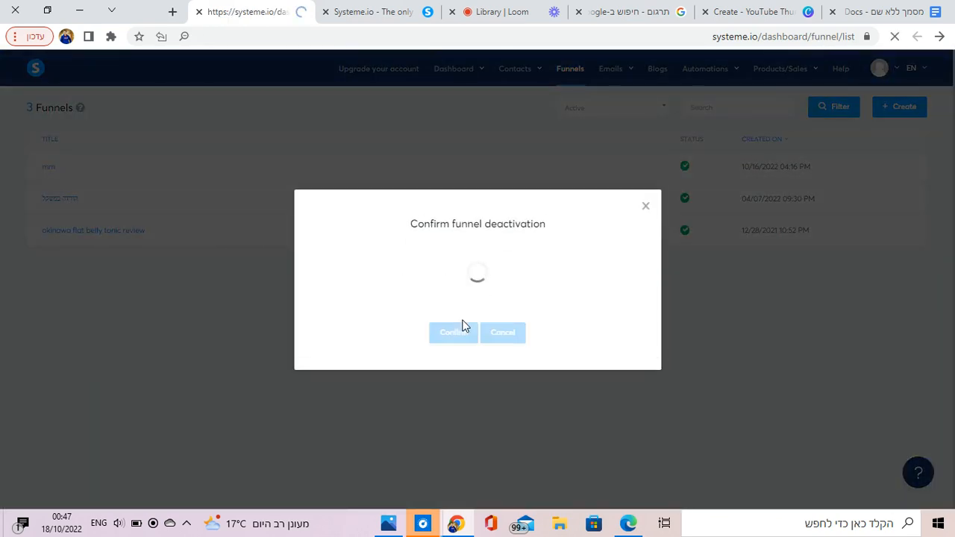
click(453, 331)
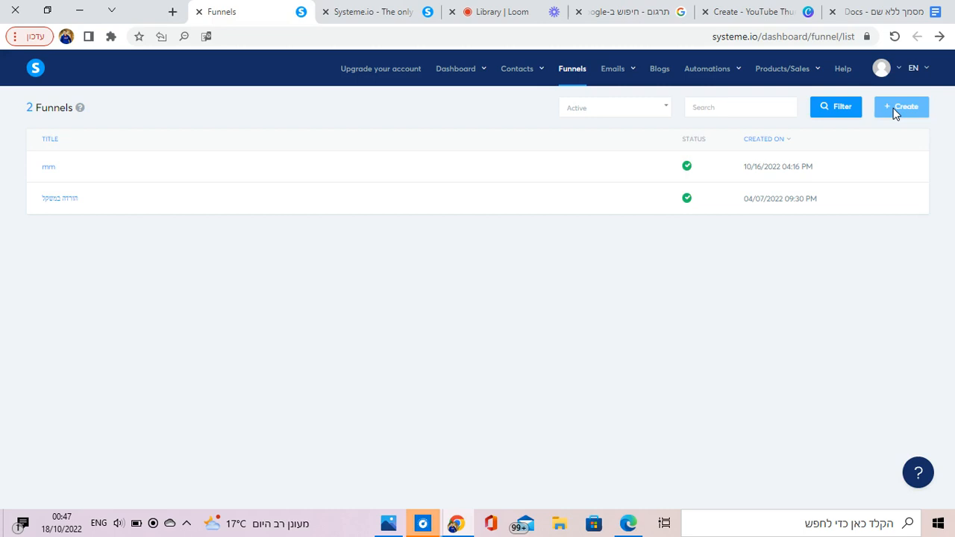
Create a new 'Build an audience' funnel named mm with squeeze and thank-you pages
click(901, 106)
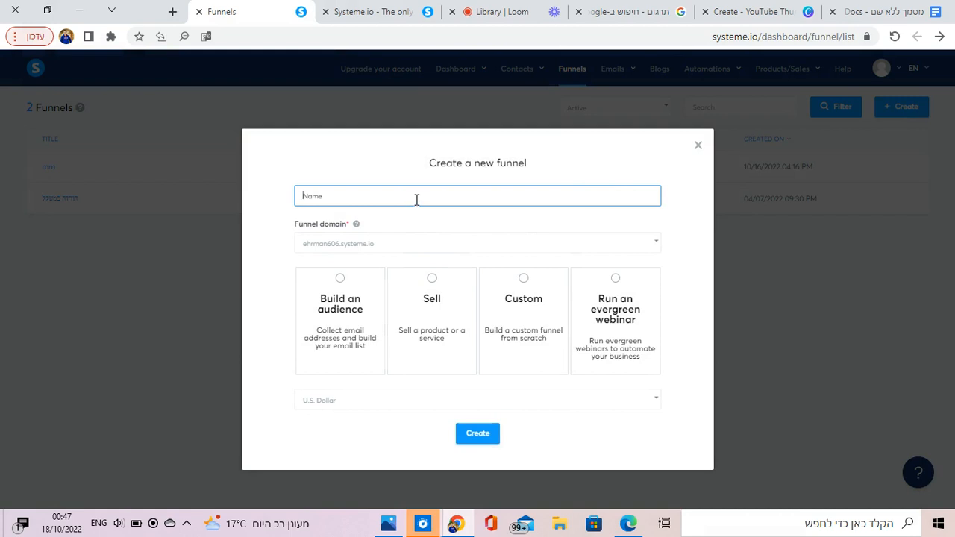
text(mm)
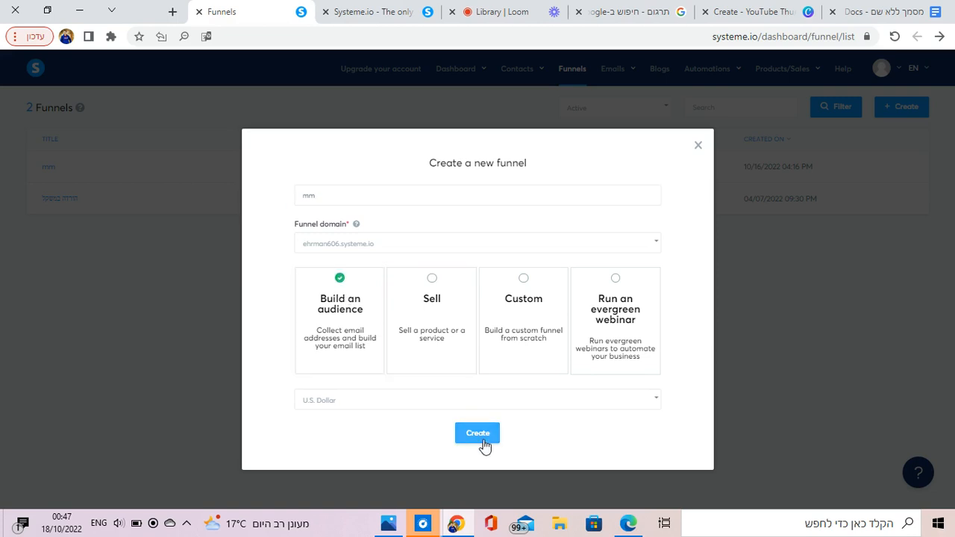
click(478, 433)
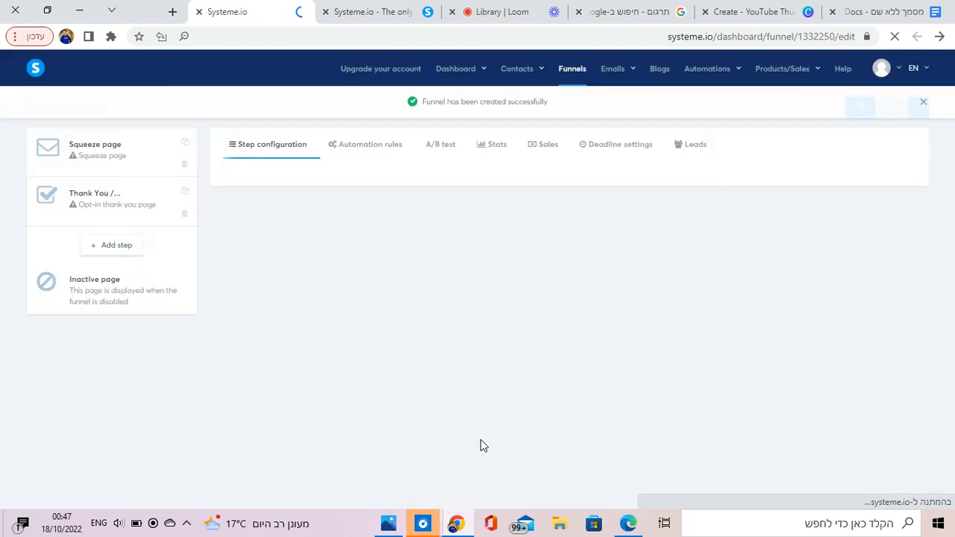
click(95, 149)
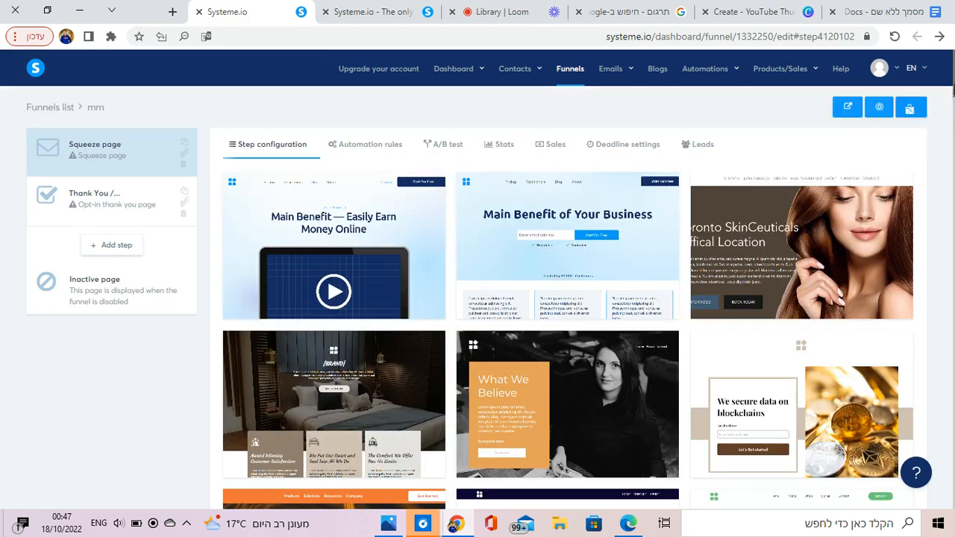
scroll(down, 3)
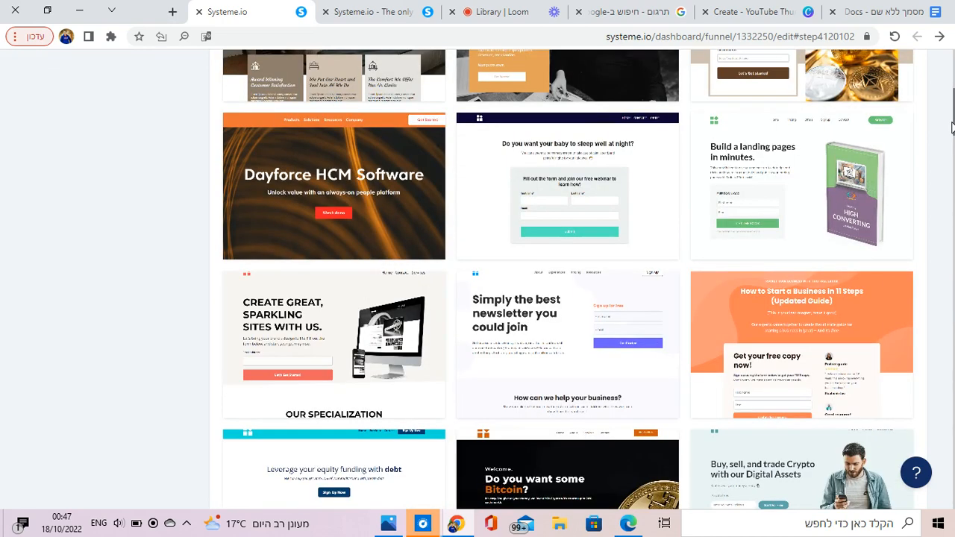
scroll(down, 3)
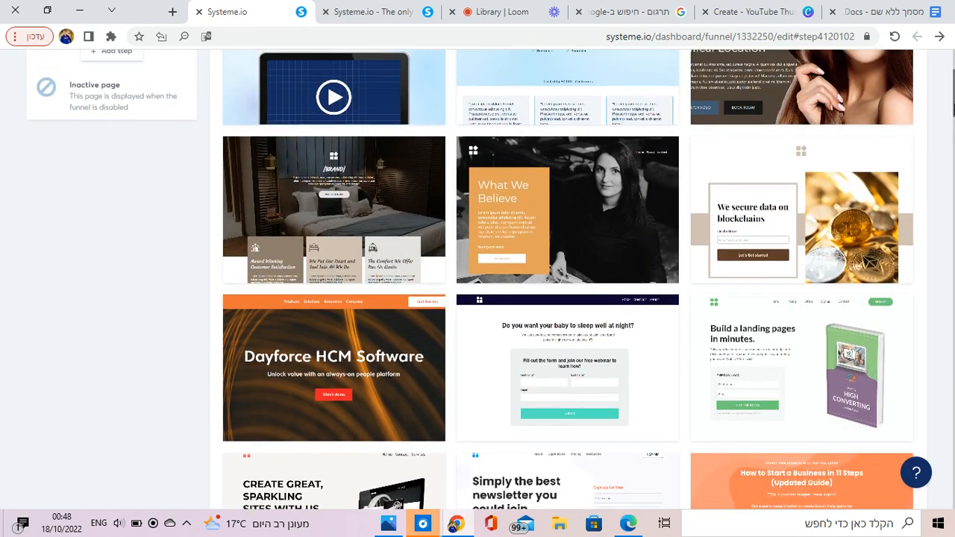
scroll(up, 3)
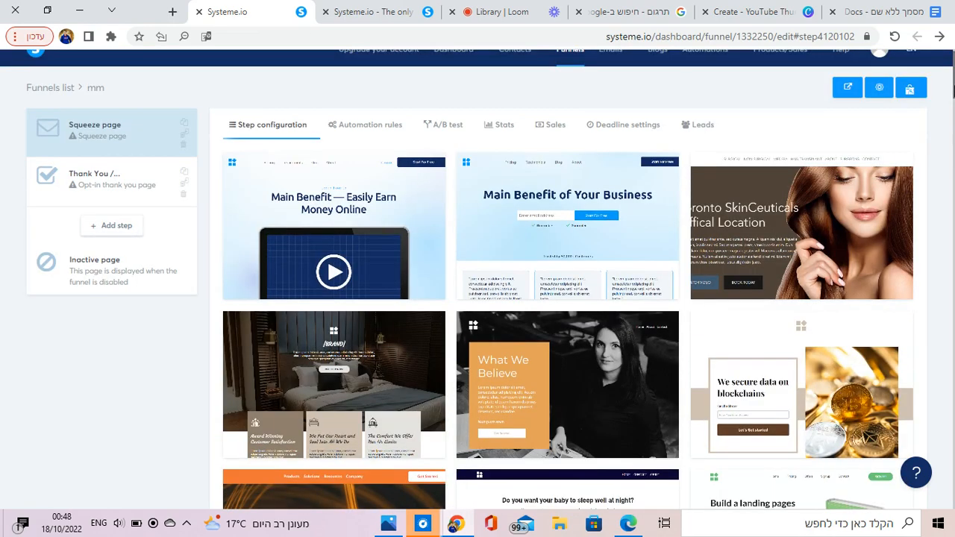
scroll(down, 3)
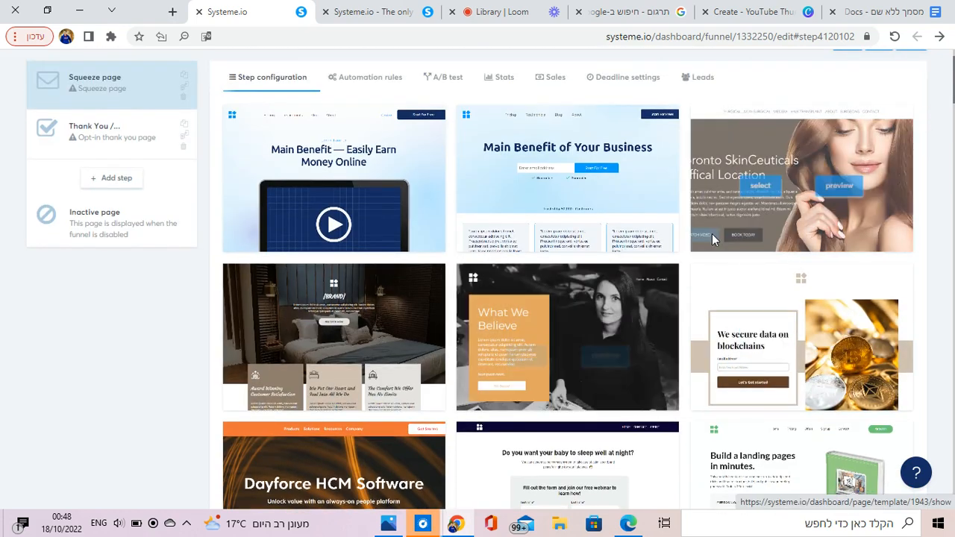
mouse_move(421, 307)
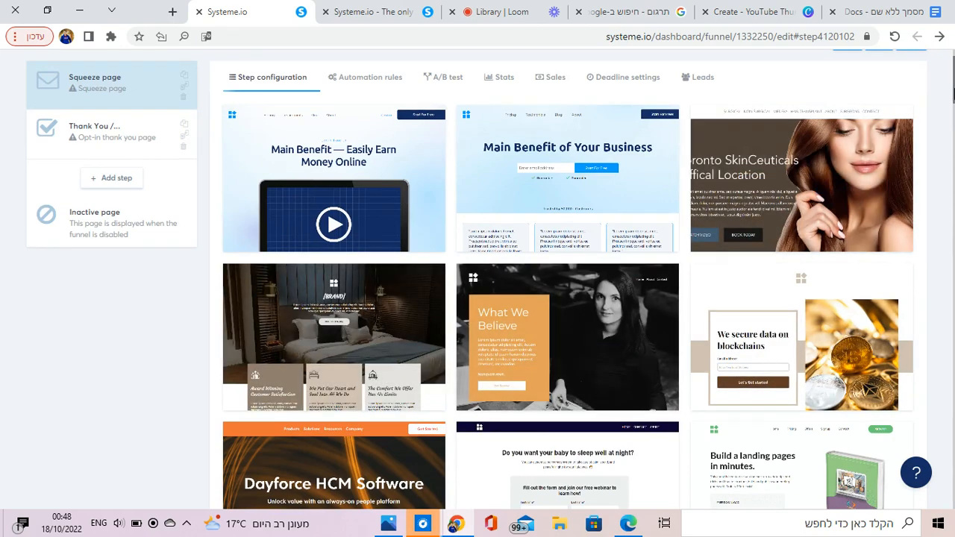
scroll(down, 3)
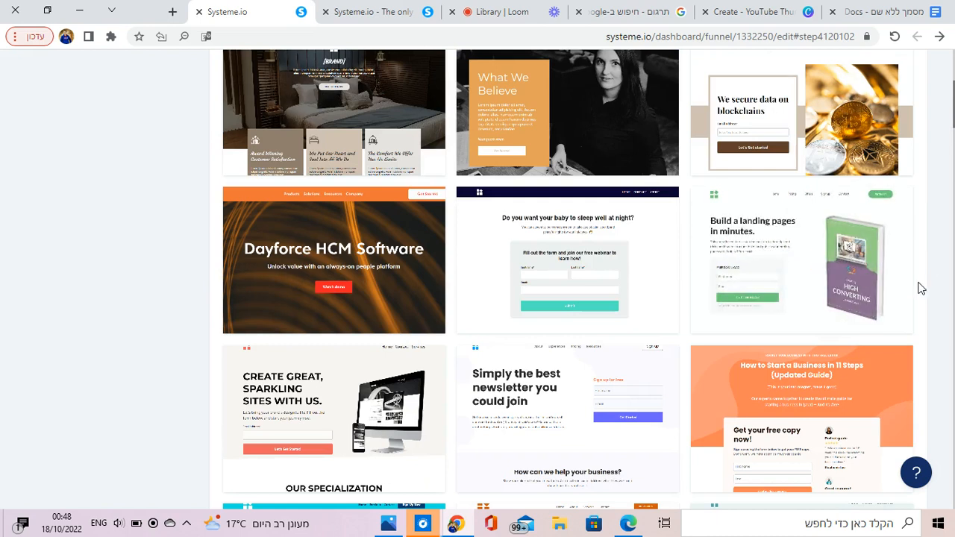
mouse_move(914, 248)
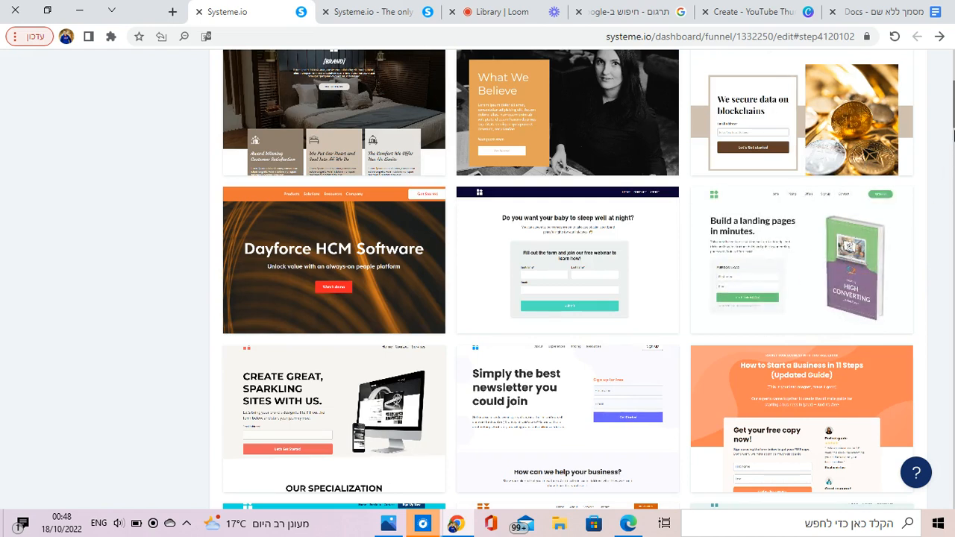
mouse_move(829, 265)
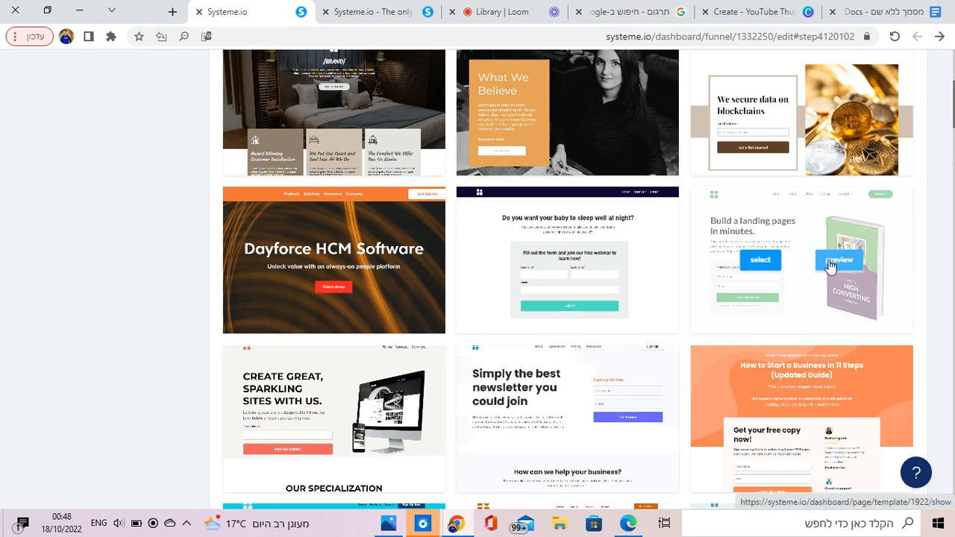
Preview the 'Build a landing page in minutes' template and look through its ebook sign-up page
click(838, 259)
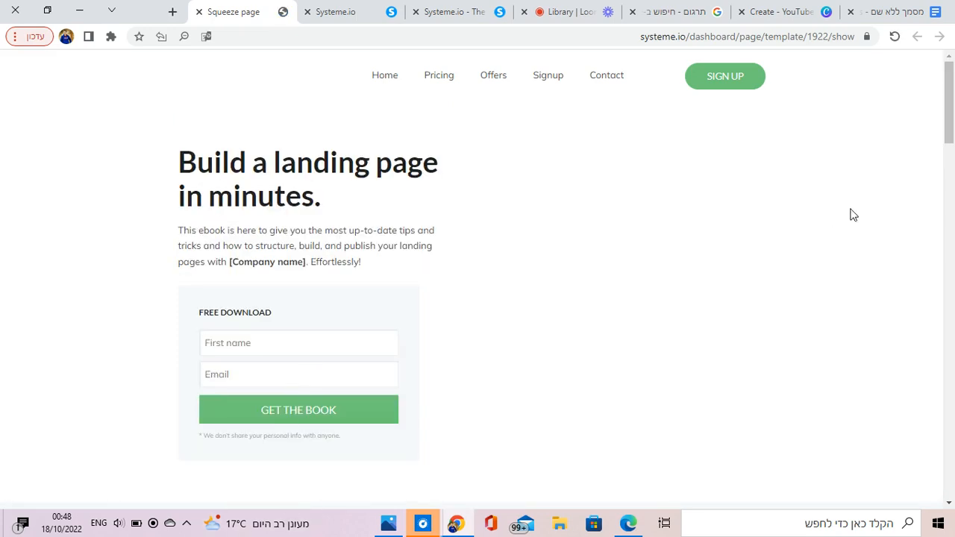
scroll(down, 3)
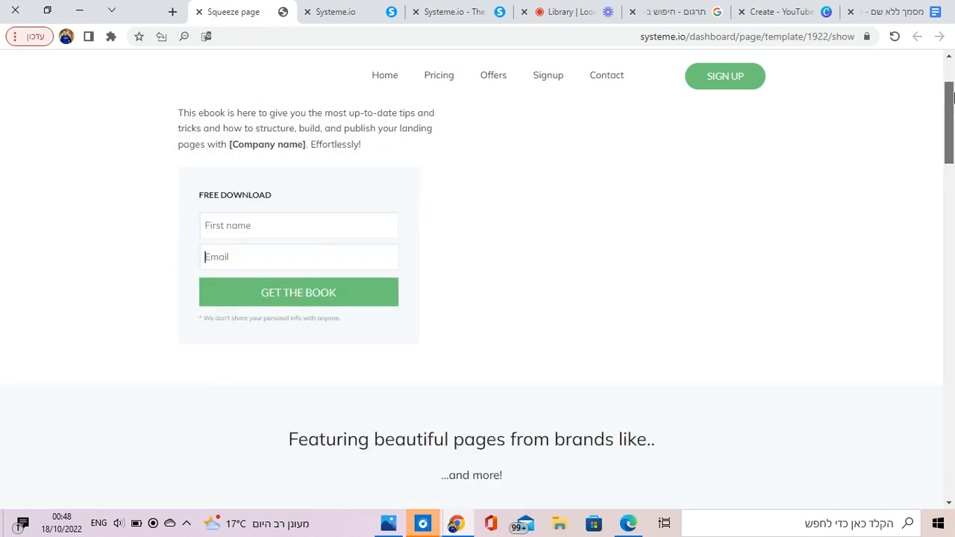
scroll(up, 3)
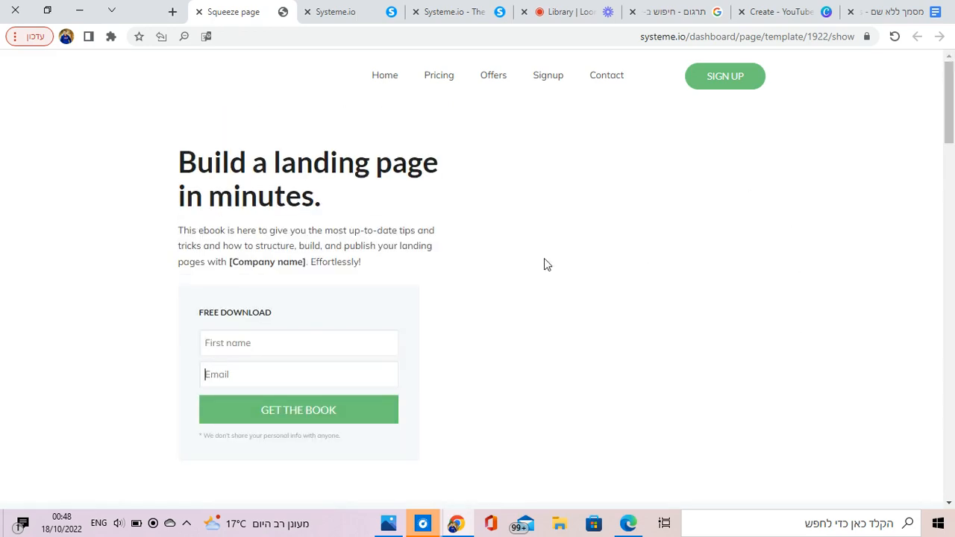
mouse_move(530, 236)
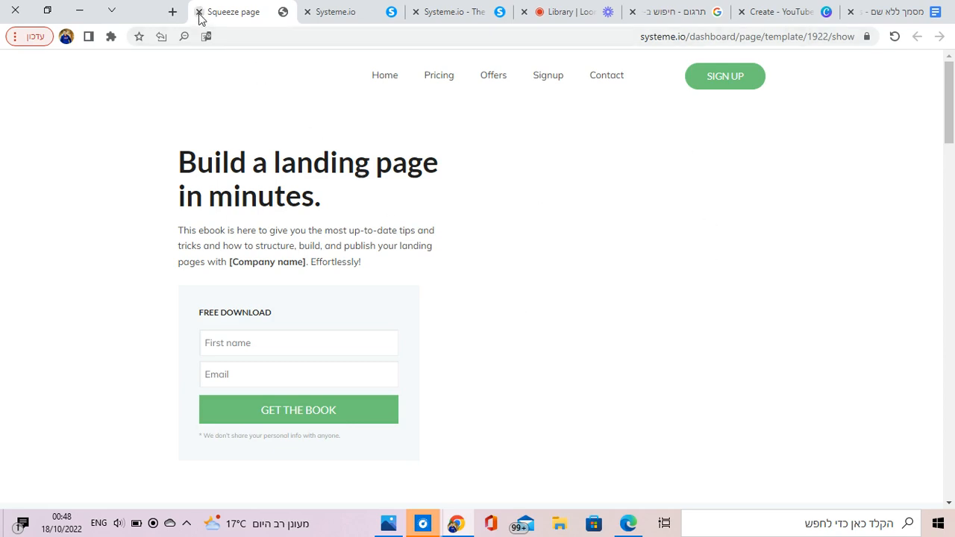
Close the preview tab and pick the 'What We Believe' template from the gallery
click(200, 12)
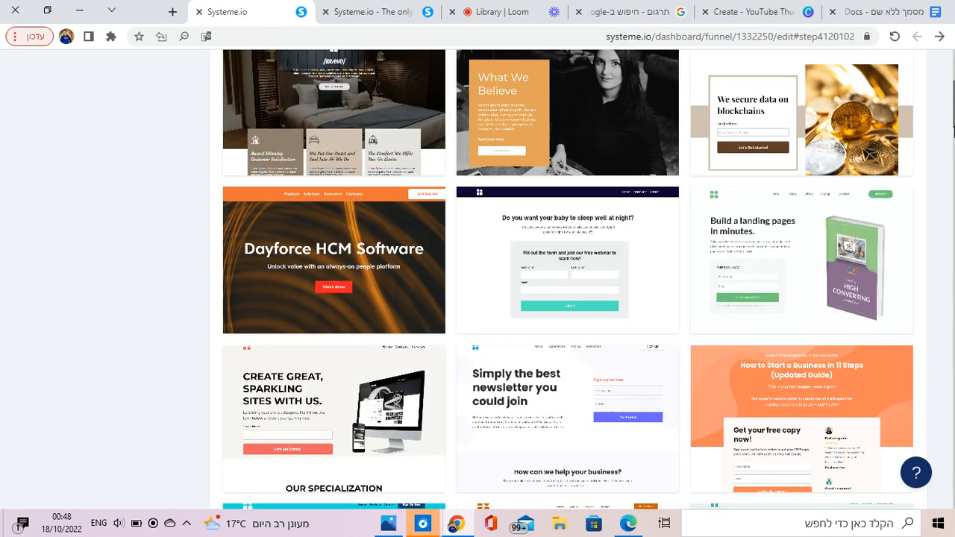
scroll(down, 3)
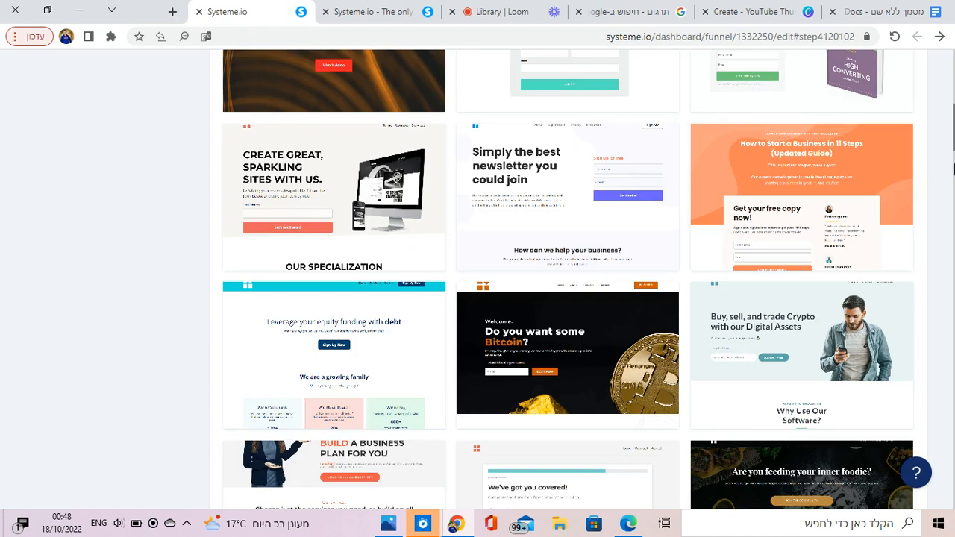
scroll(down, 3)
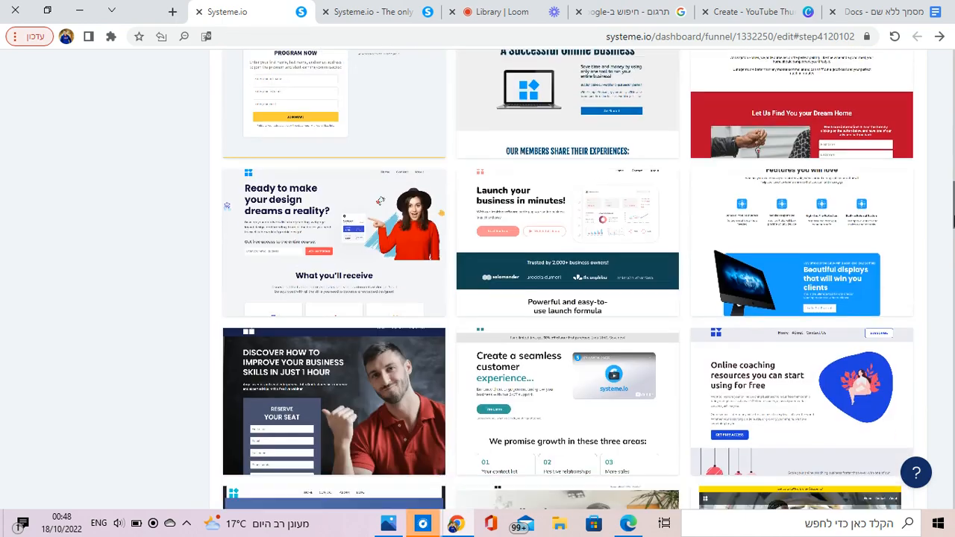
scroll(down, 3)
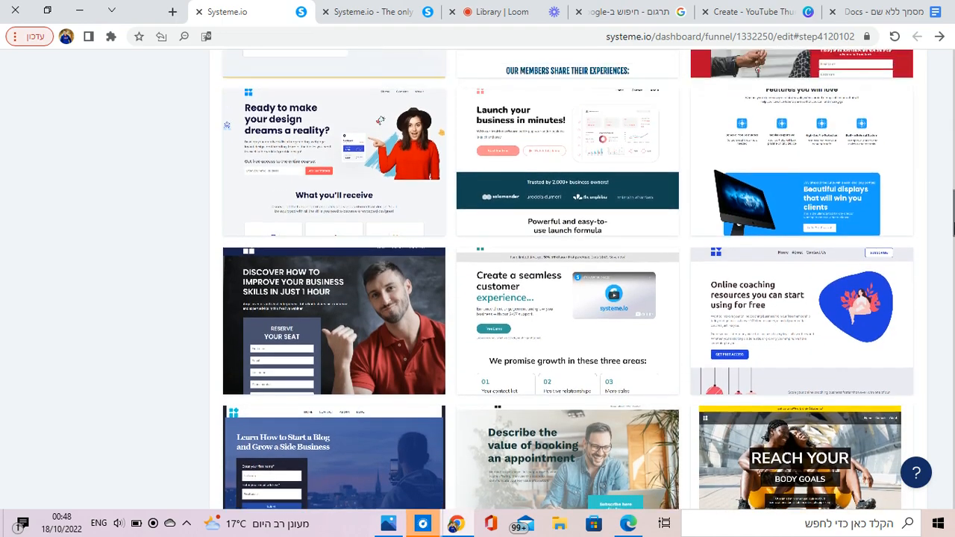
scroll(down, 3)
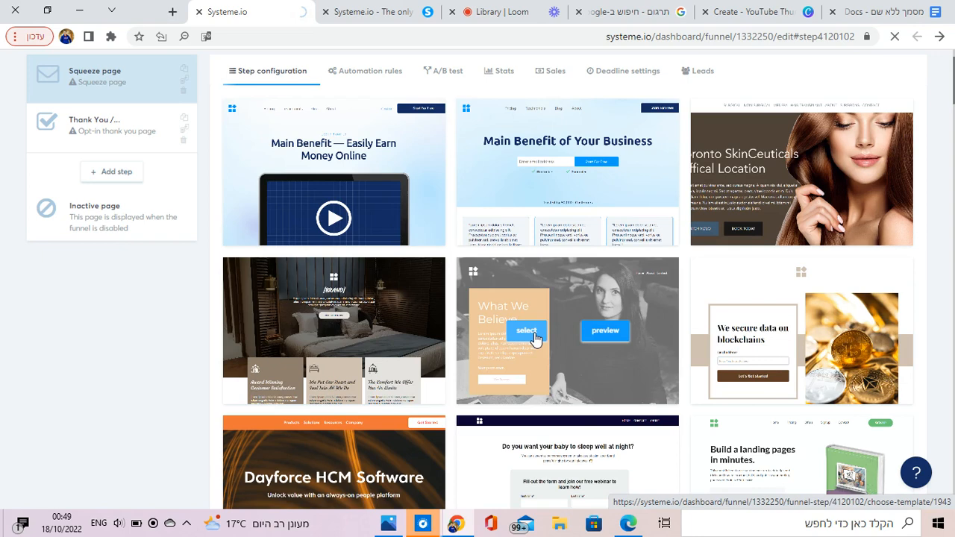
click(525, 330)
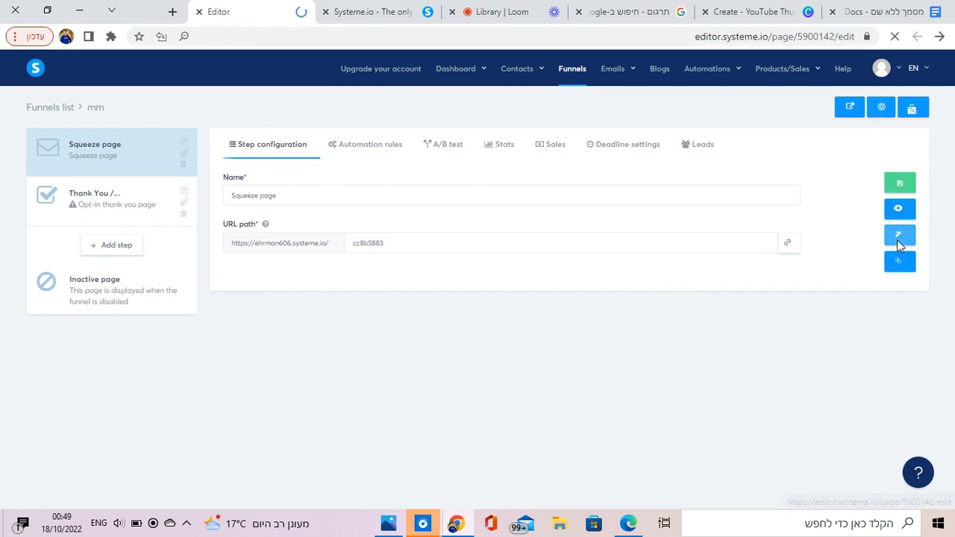
Open the squeeze page built on the orange 'What We Believe' template in the page editor
click(898, 236)
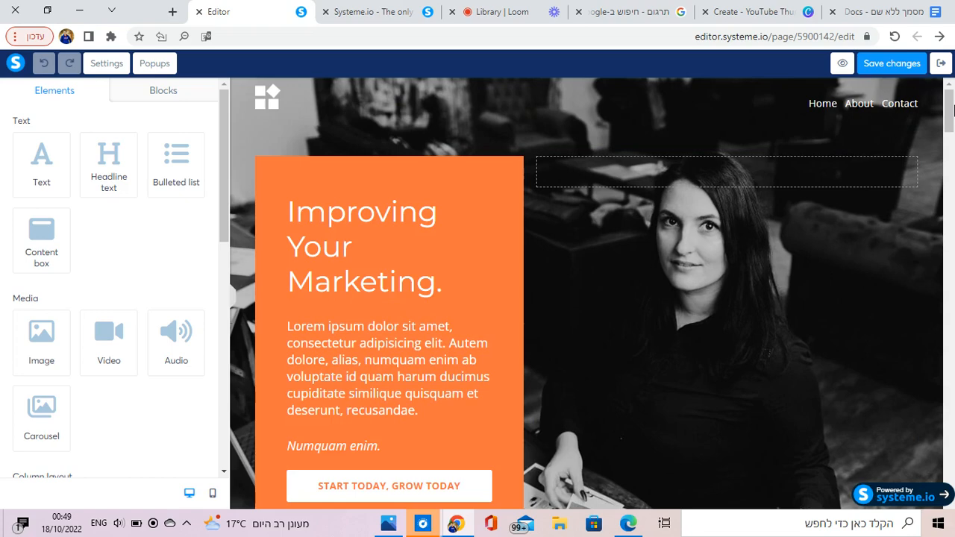
scroll(down, 3)
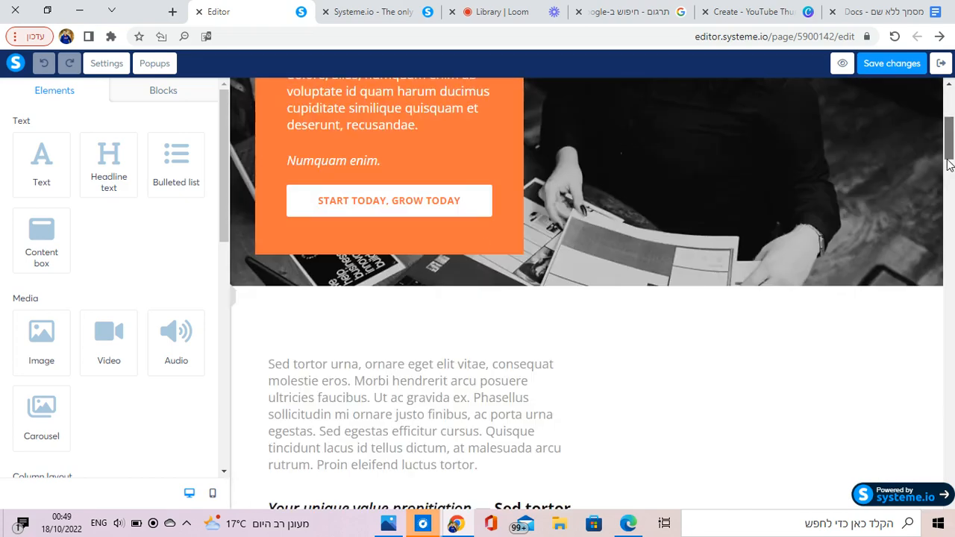
scroll(down, 3)
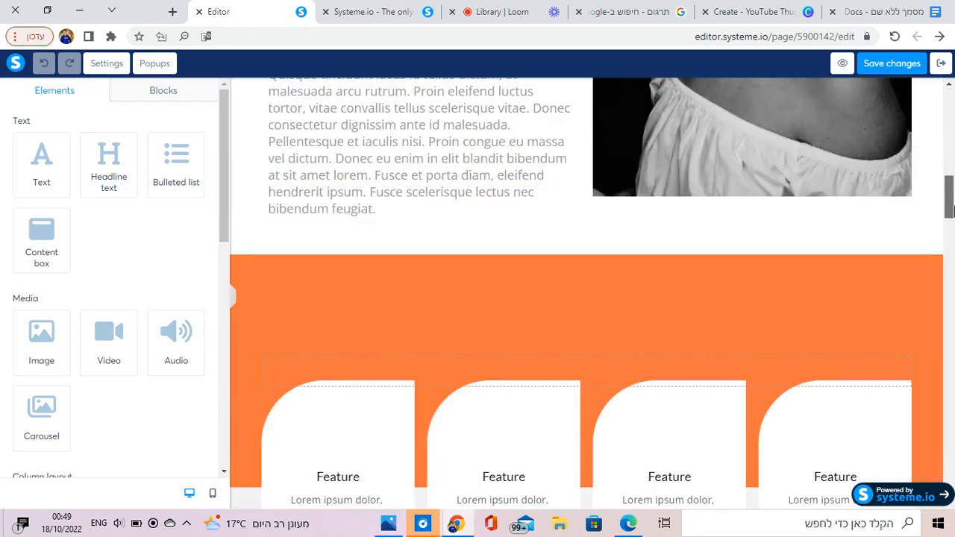
scroll(down, 3)
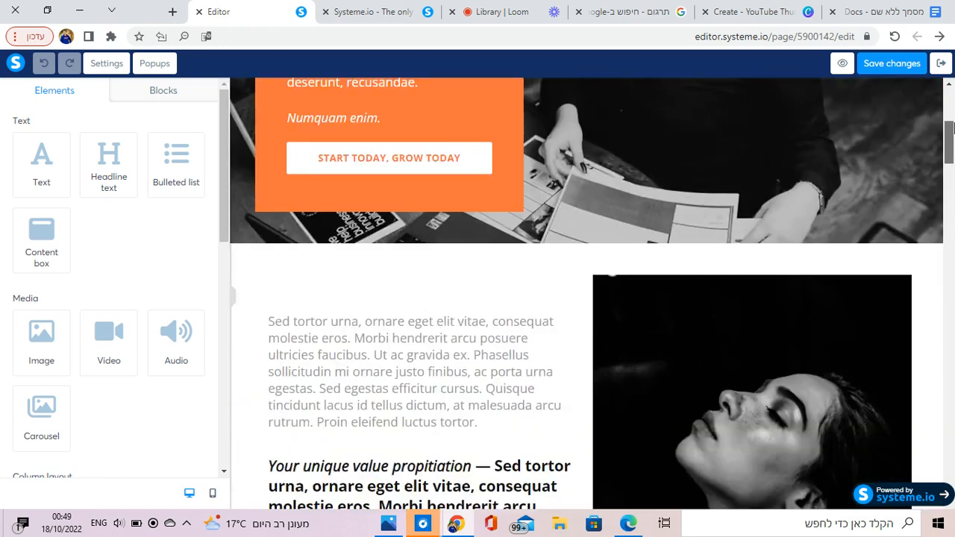
scroll(down, 3)
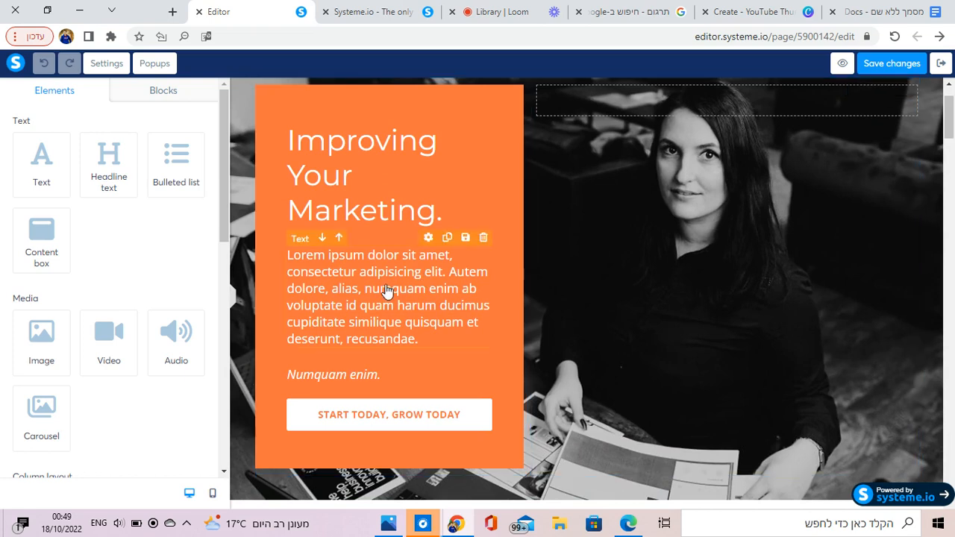
click(388, 415)
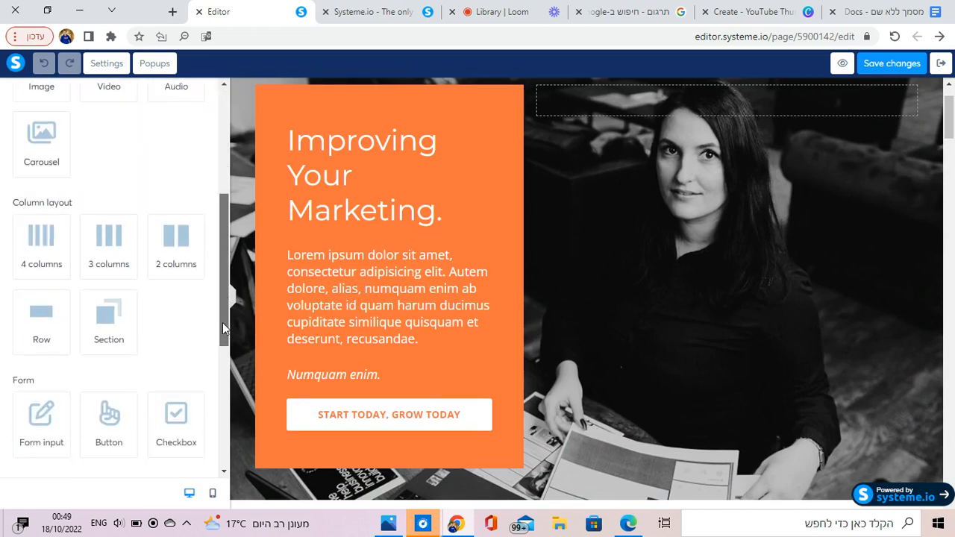
scroll(down, 3)
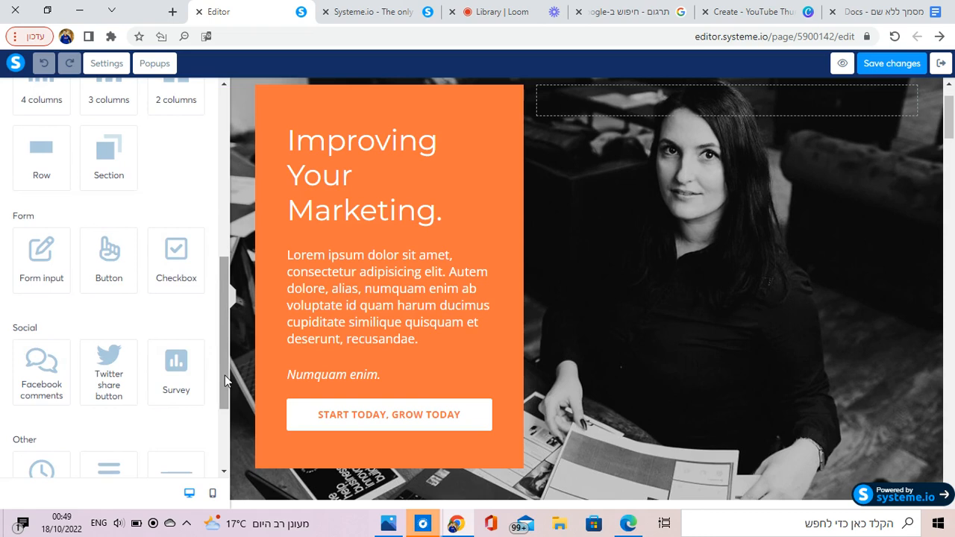
scroll(down, 3)
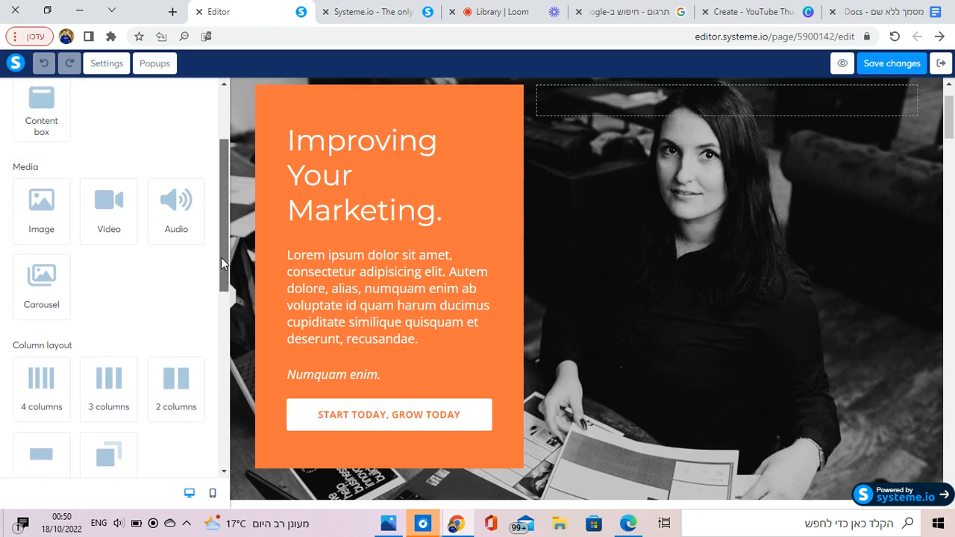
scroll(down, 3)
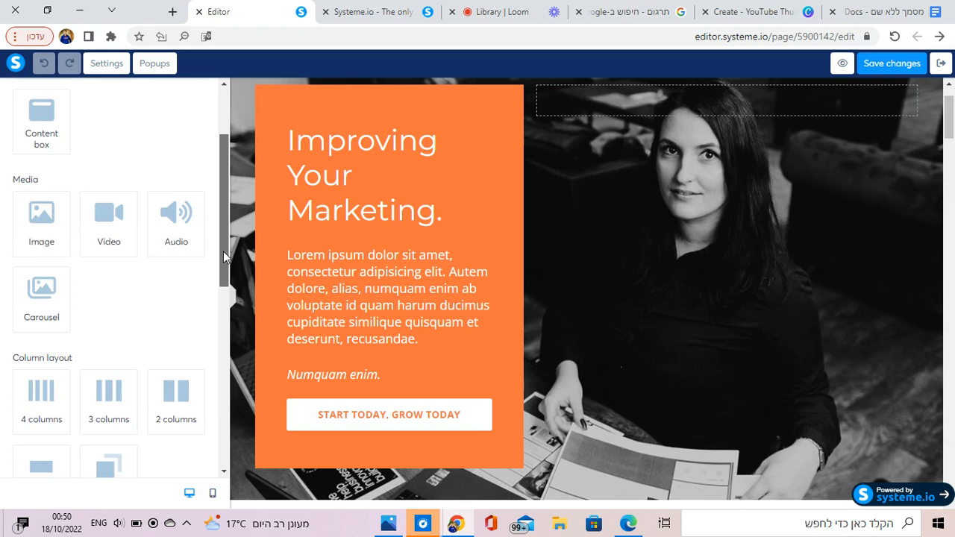
scroll(down, 3)
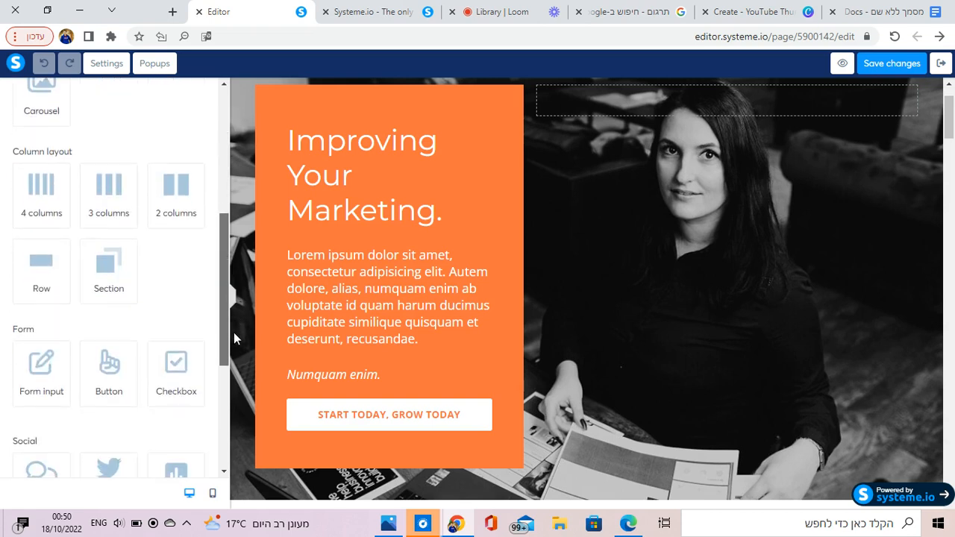
scroll(down, 3)
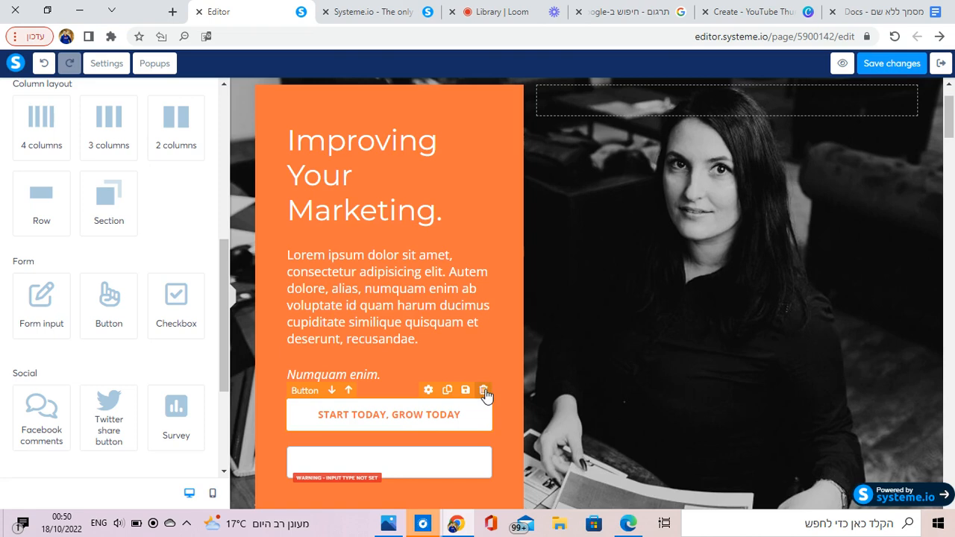
Delete the 'START TODAY, GROW TODAY' button and confirm, leaving the empty form field
click(483, 390)
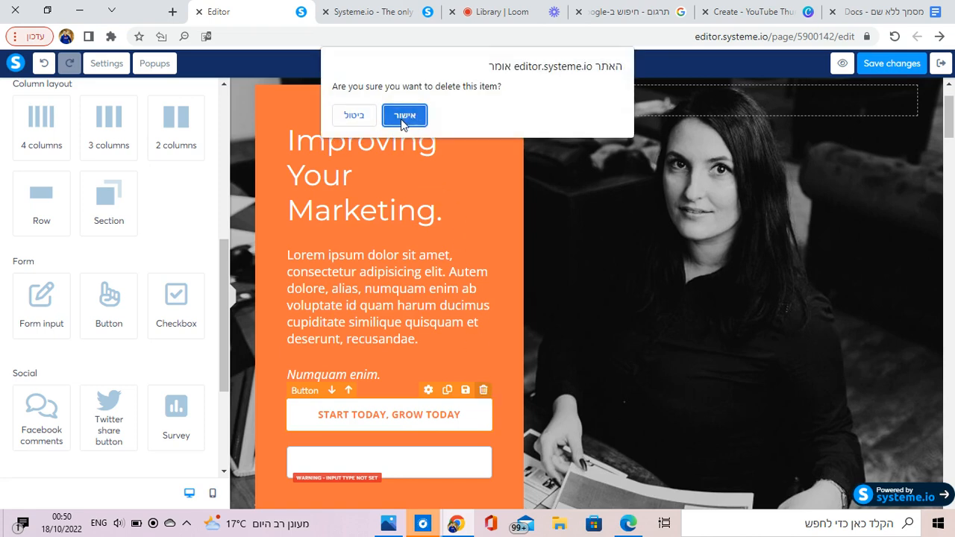
click(403, 115)
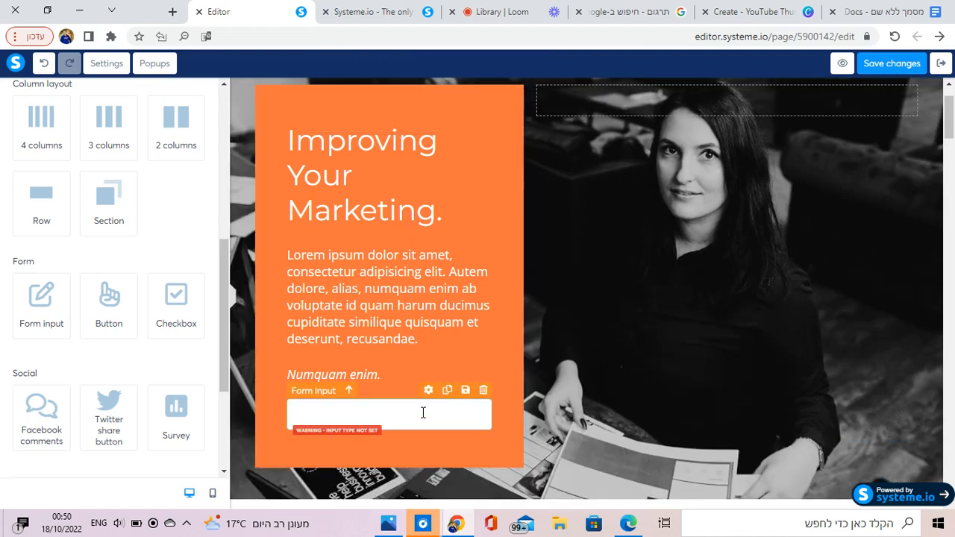
Set the empty form field's input type to Phone number after trying Email
click(388, 415)
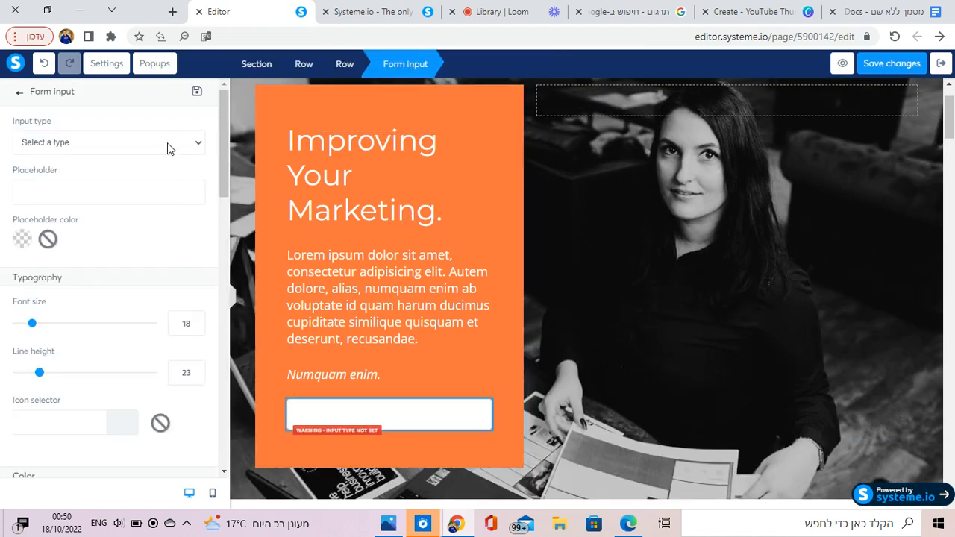
click(108, 141)
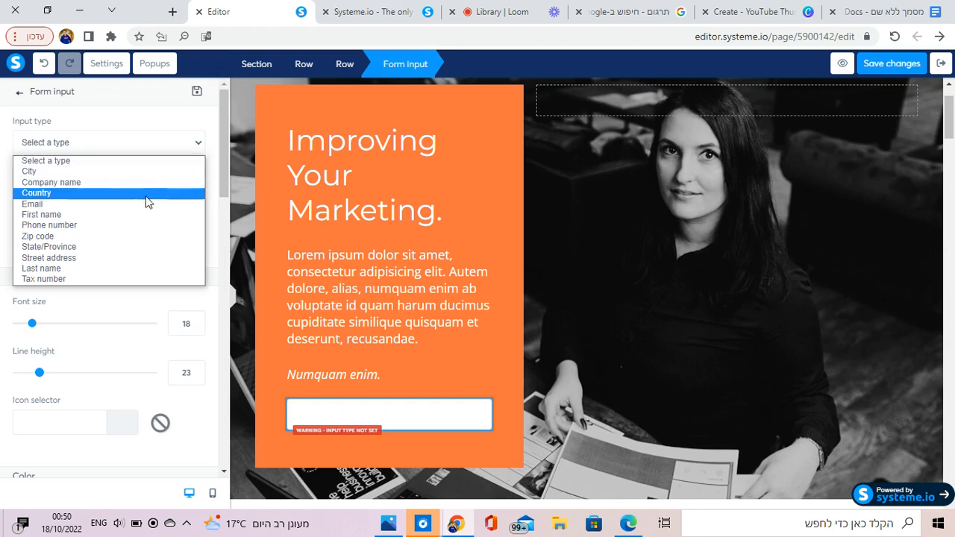
click(33, 203)
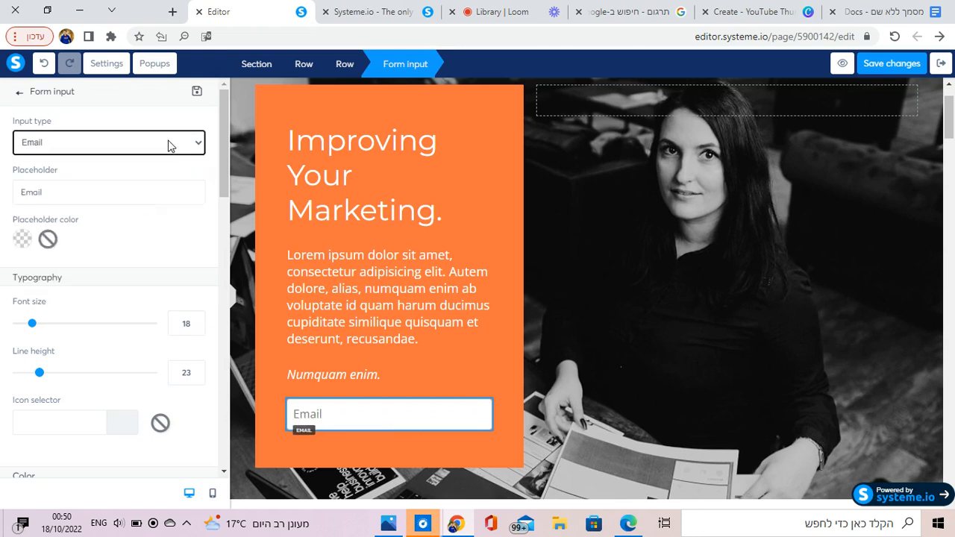
click(108, 141)
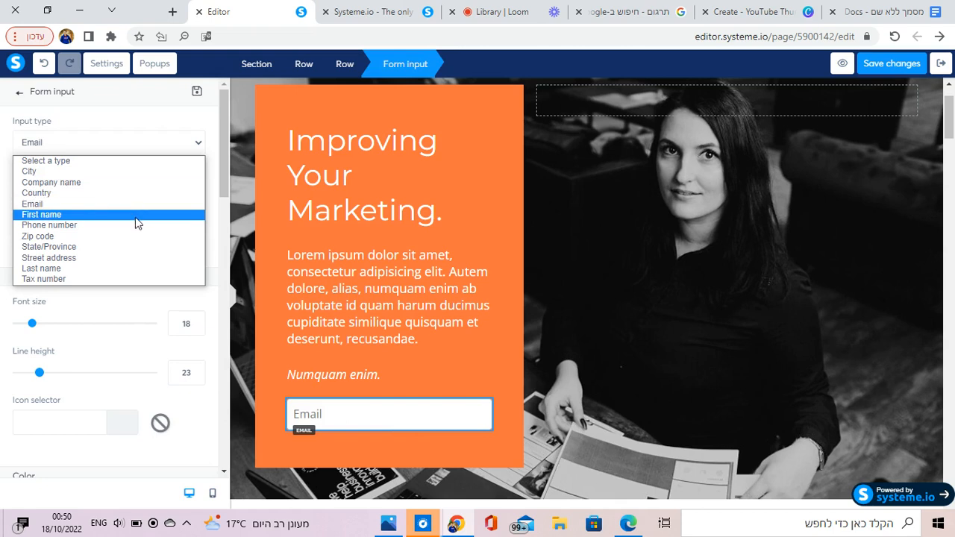
click(50, 224)
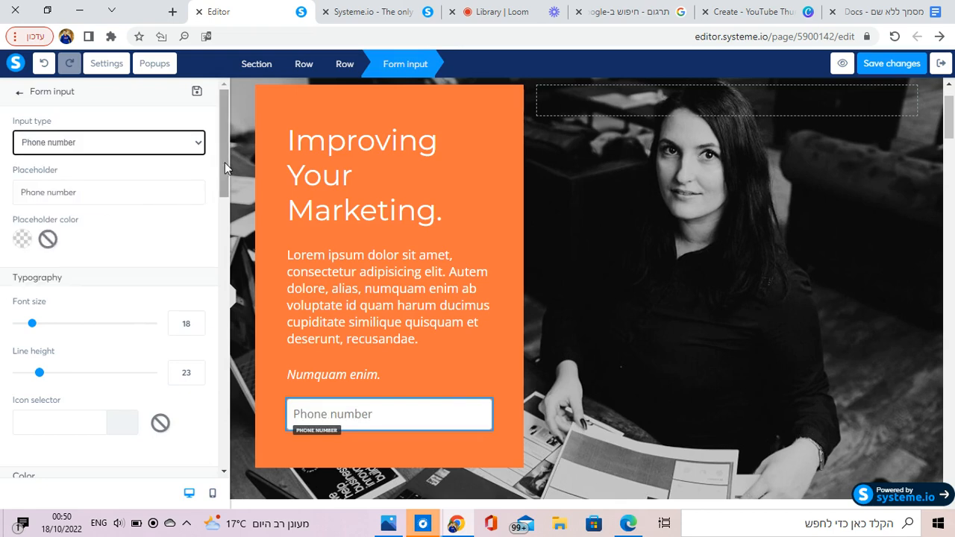
scroll(down, 3)
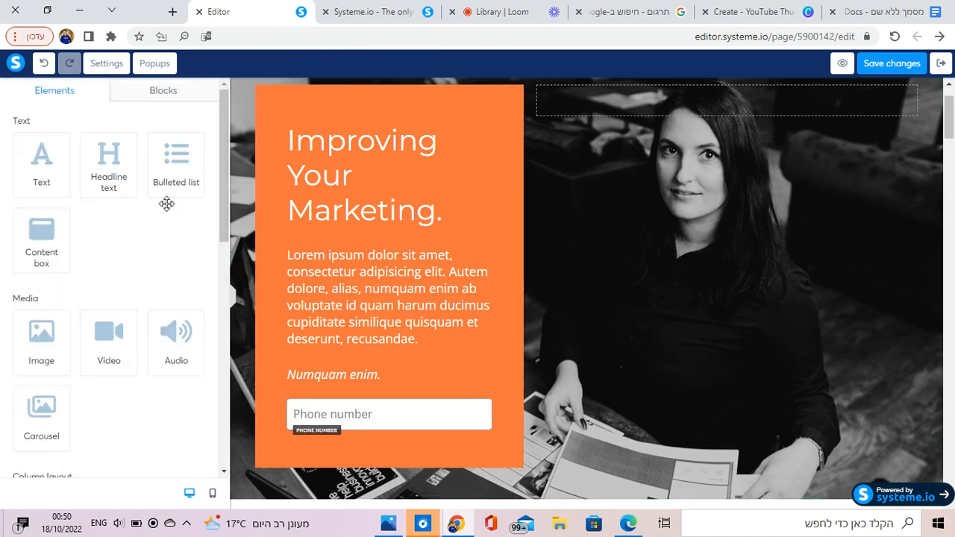
Add a button below the phone field labelled 'Click here....' with its subtext cleared
scroll(down, 3)
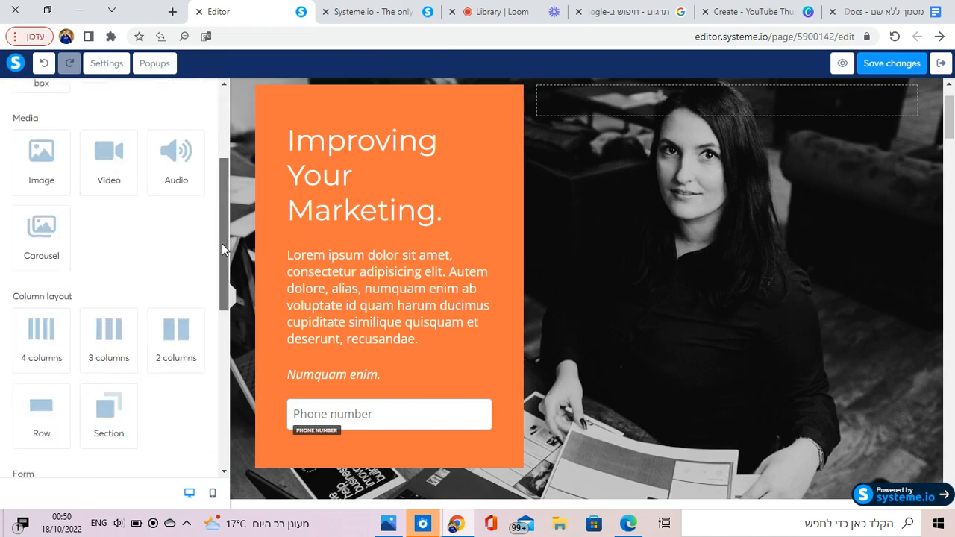
scroll(down, 3)
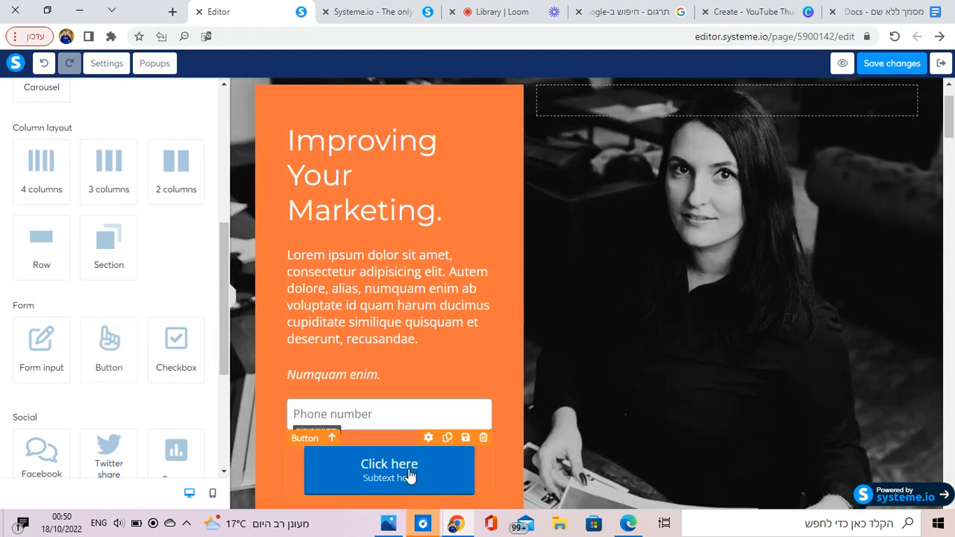
click(388, 463)
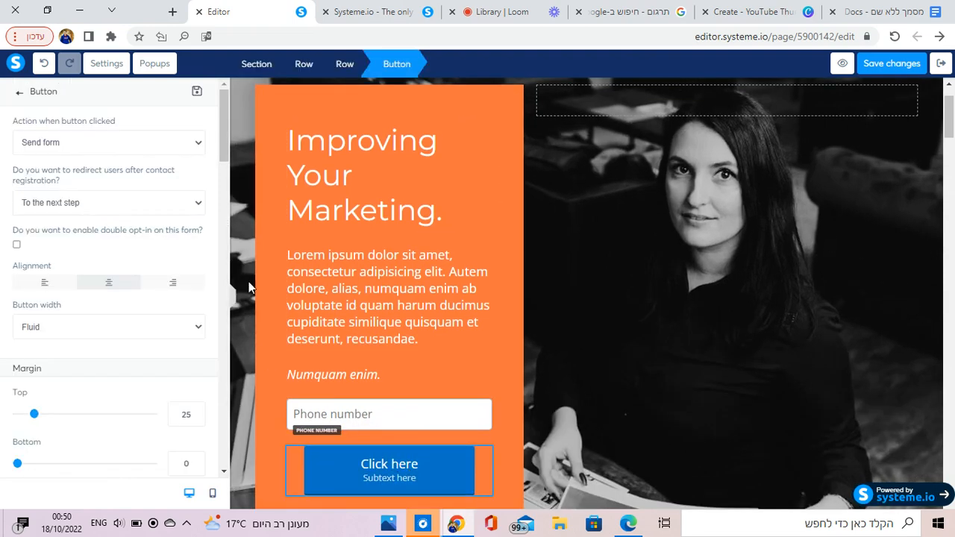
scroll(down, 3)
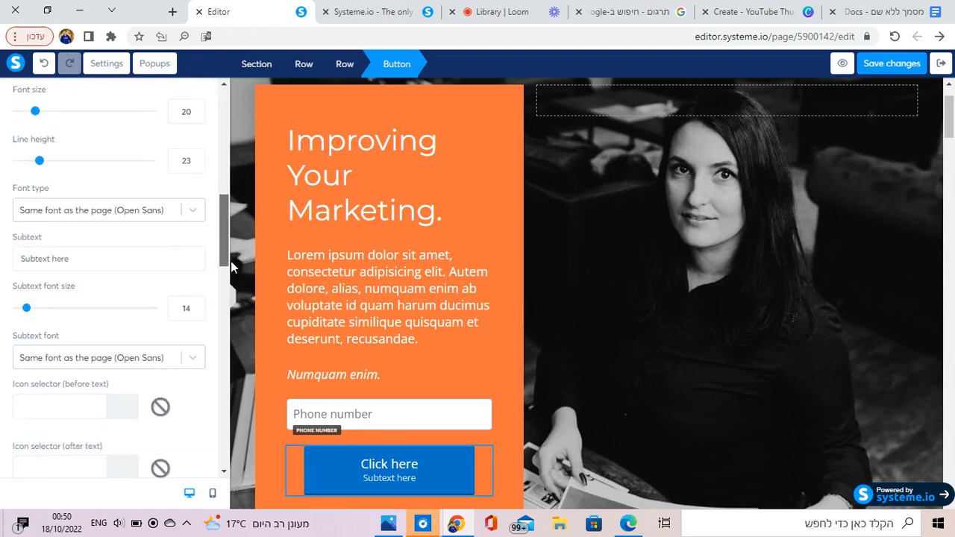
scroll(down, 3)
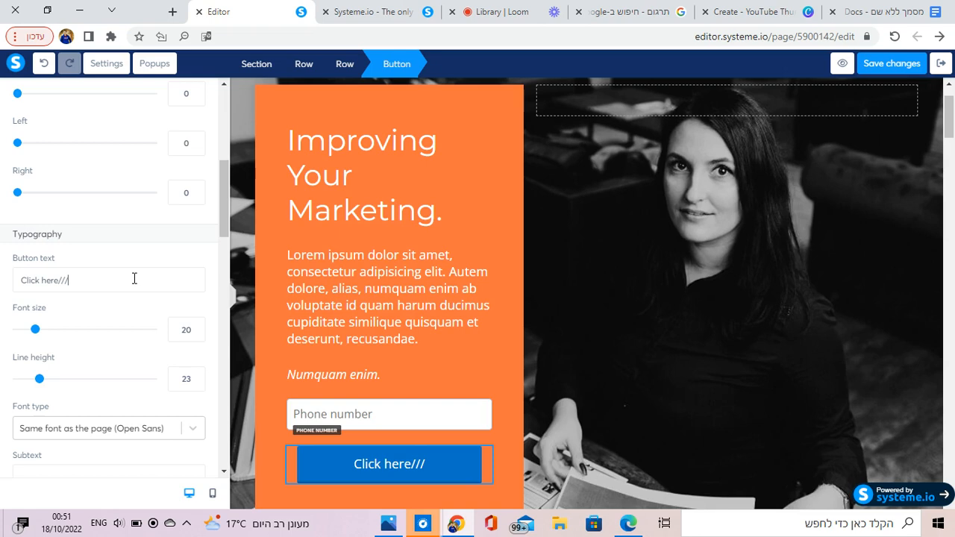
key(Backspace)
text(....)
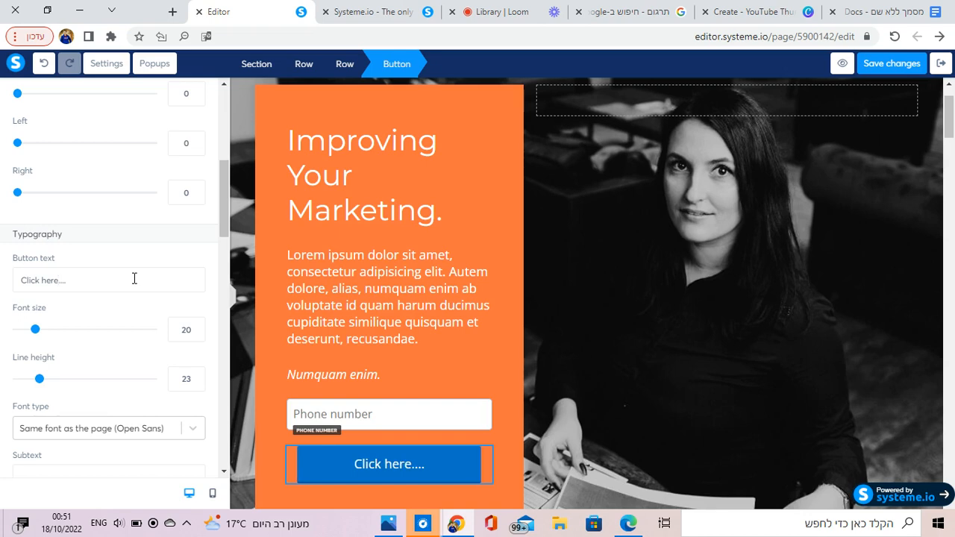
mouse_move(221, 313)
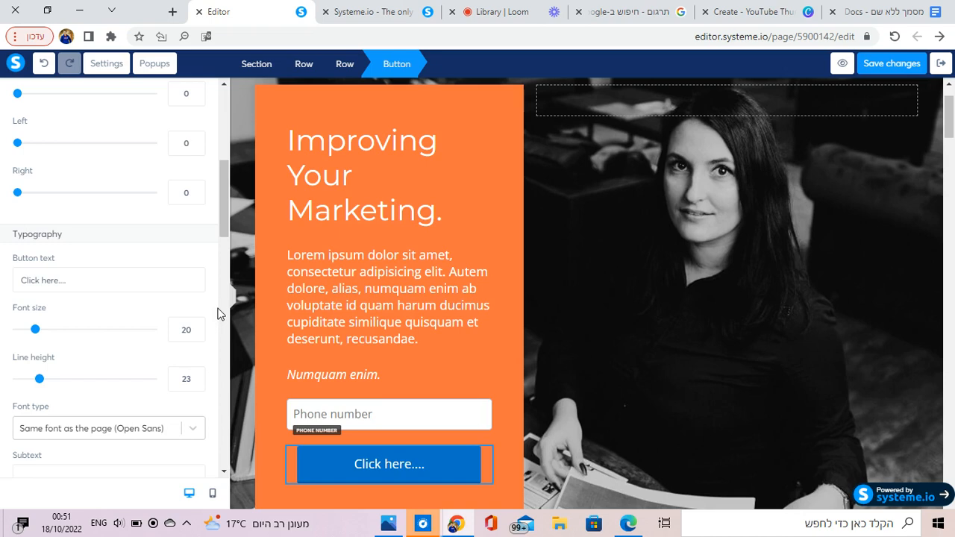
mouse_move(279, 315)
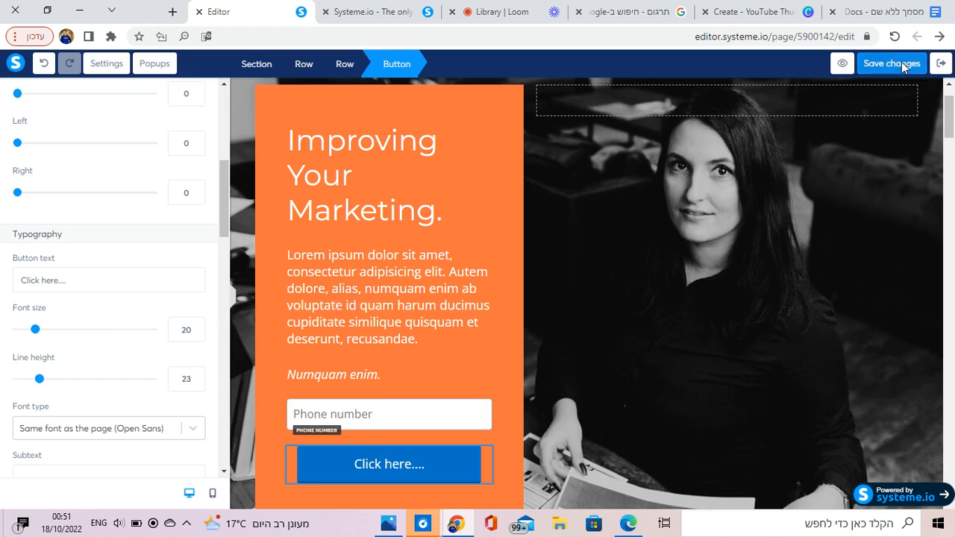
Save the squeeze page changes and return to the funnel step settings
click(890, 63)
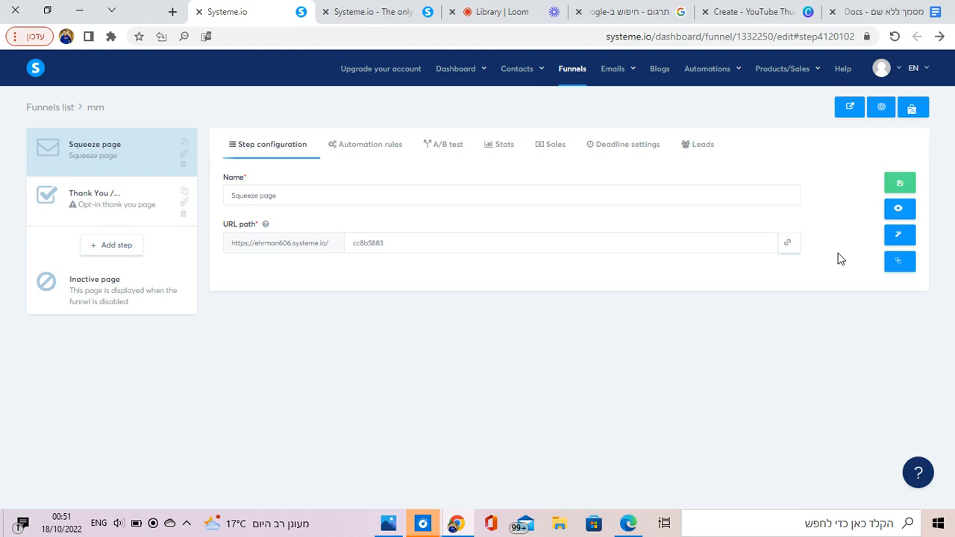
mouse_move(898, 234)
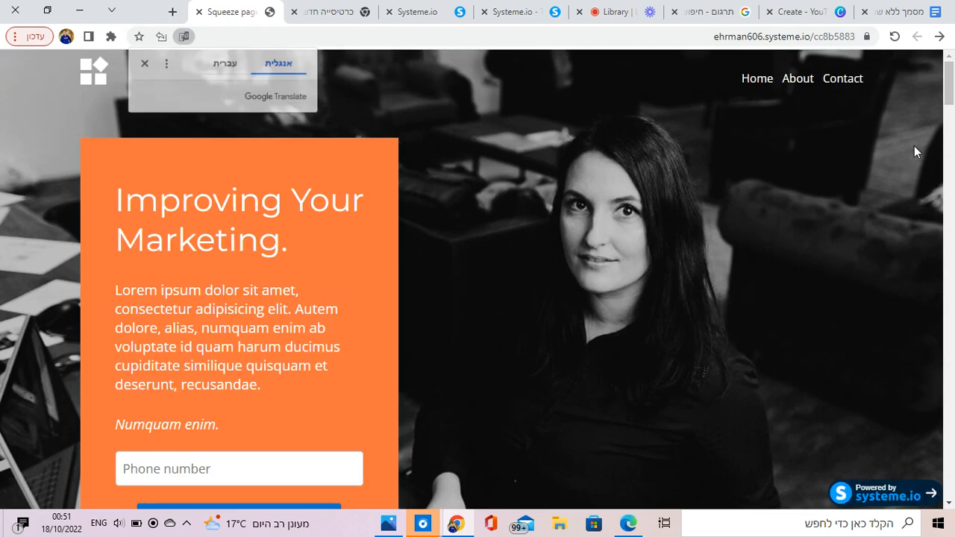
Scroll through the live squeeze page preview, then switch to the Loom video library tab
scroll(down, 3)
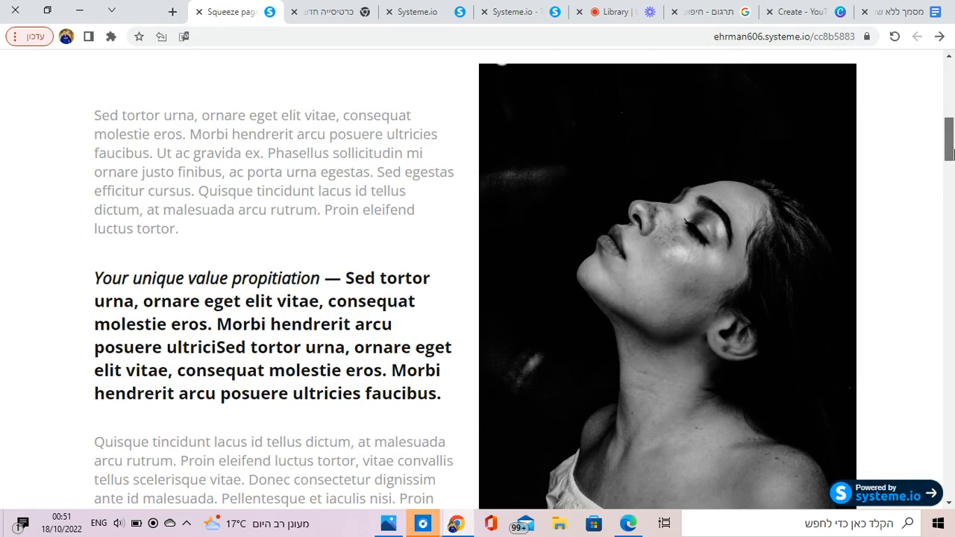
scroll(down, 3)
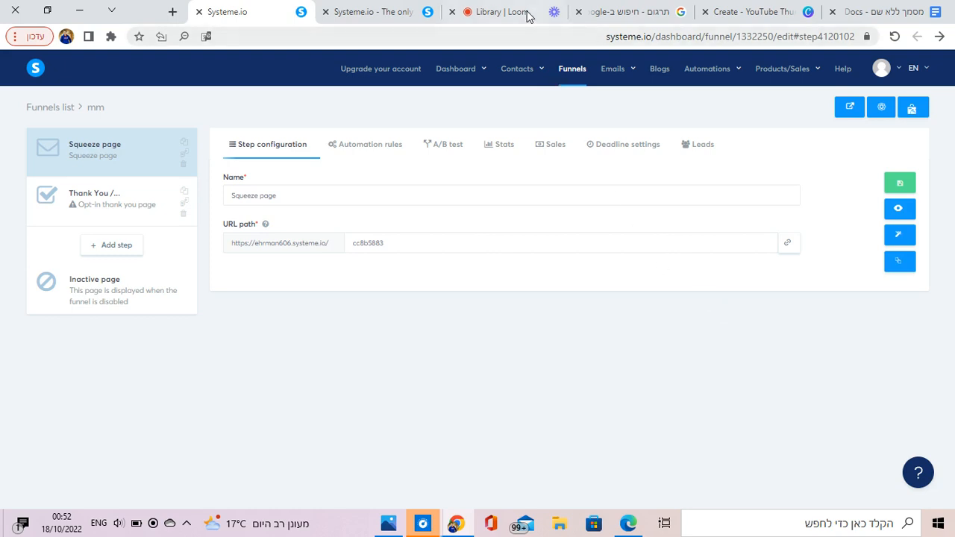
click(492, 11)
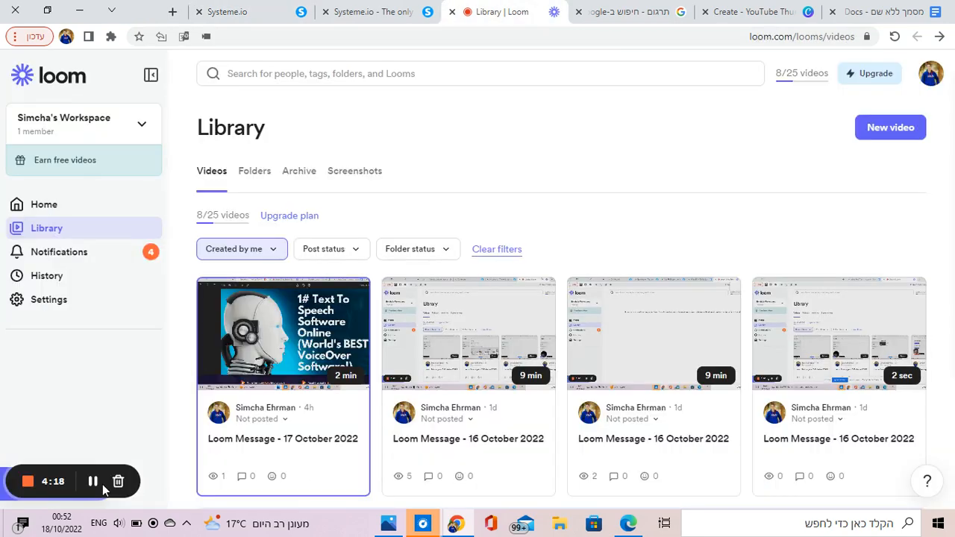